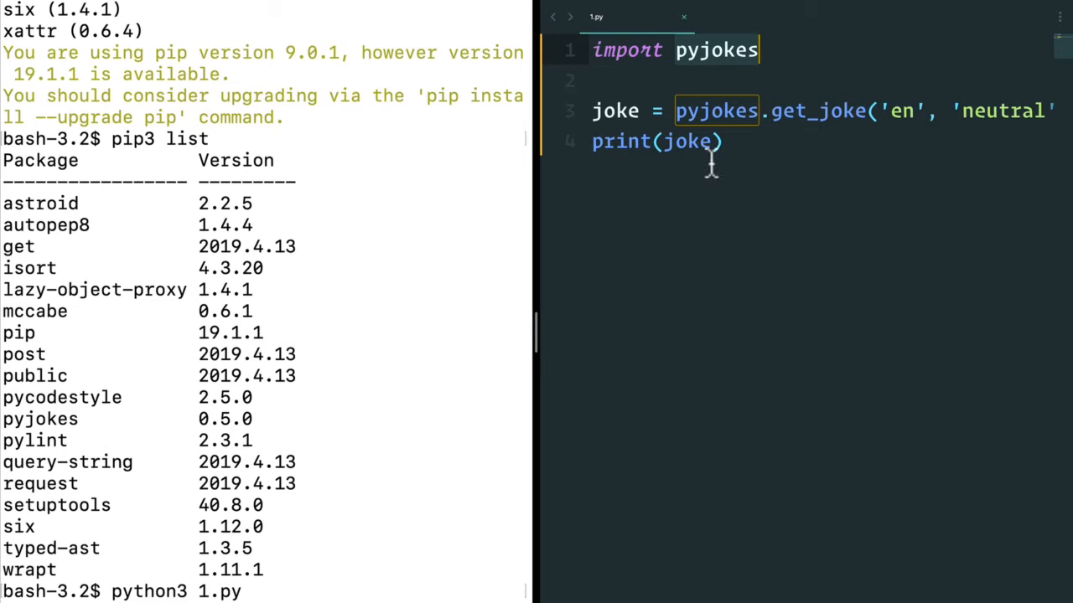
{"action": "mouse_move", "coordinate": [255, 439]}
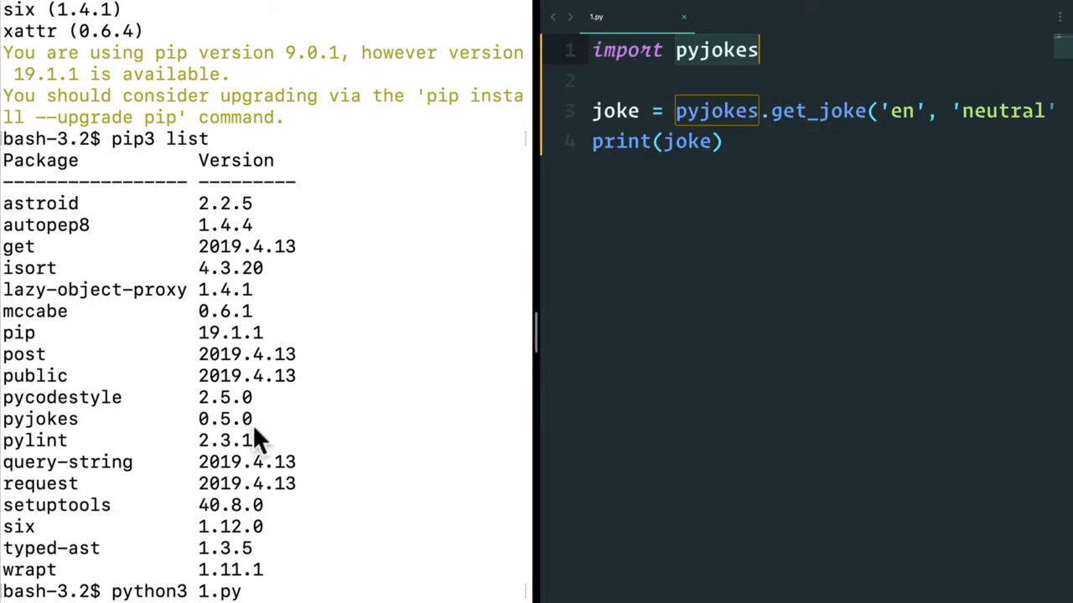
Run python3 1.py so it prints the 'Friends don't let friends use Python 2.7' joke.
{"action": "double_click", "coordinate": [715, 50]}
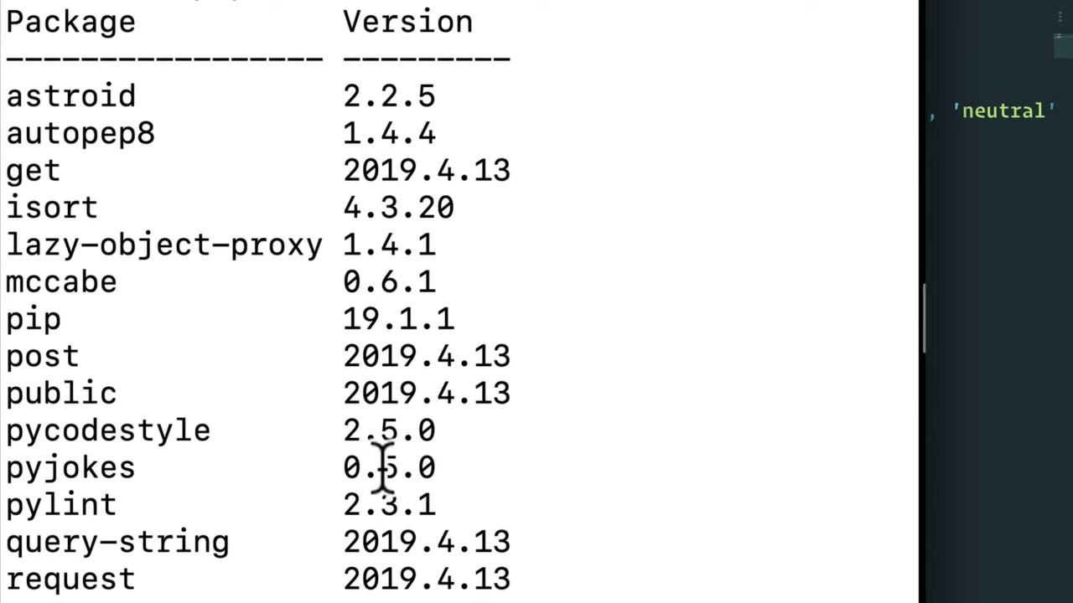
{"action": "double_click", "coordinate": [386, 468]}
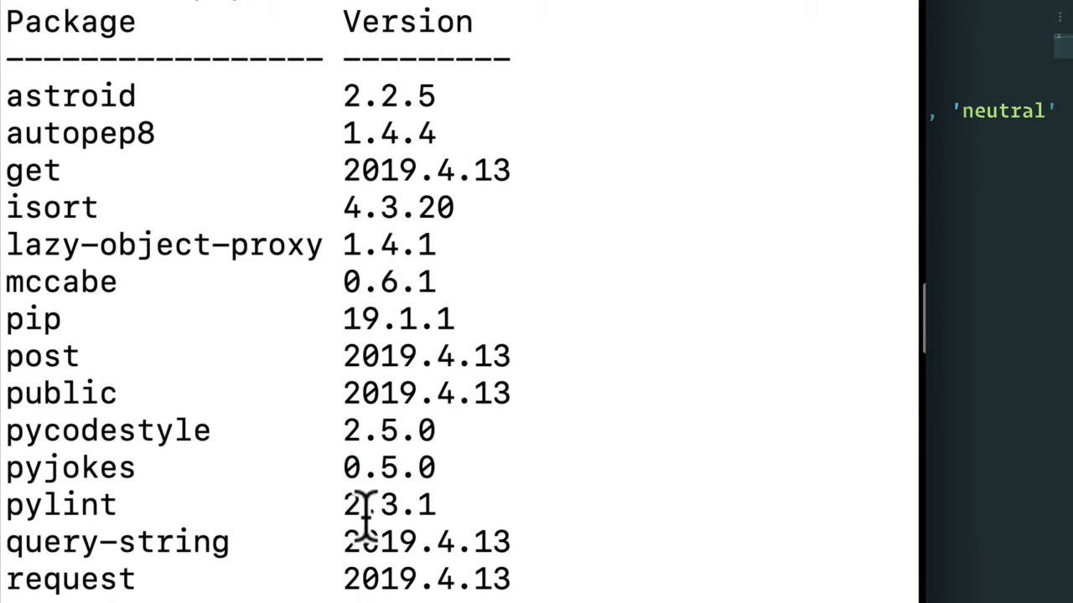
{"action": "mouse_move", "coordinate": [339, 478]}
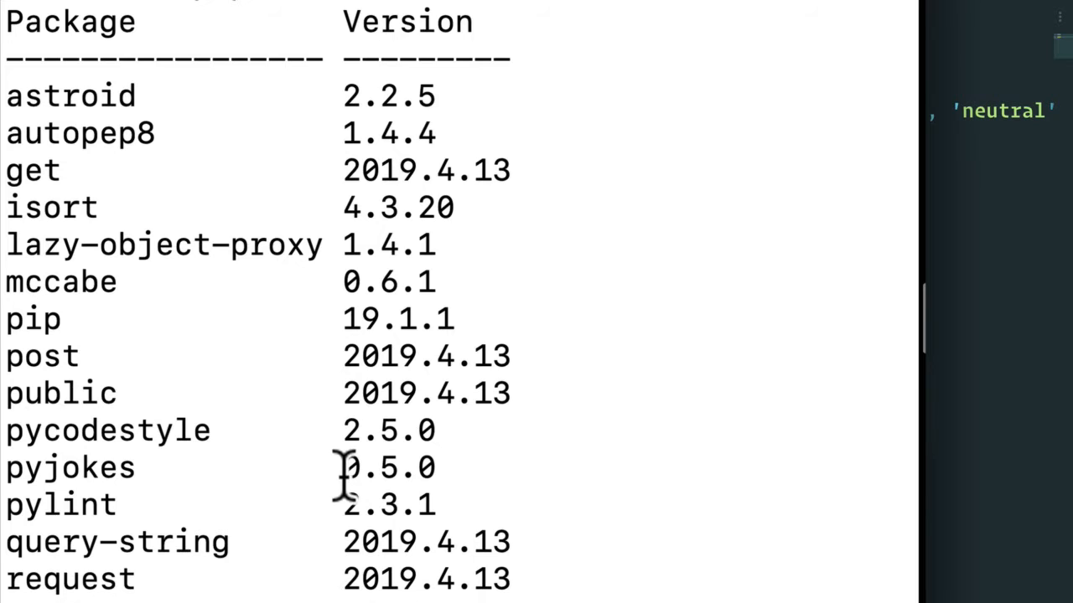
{"action": "double_click", "coordinate": [389, 468]}
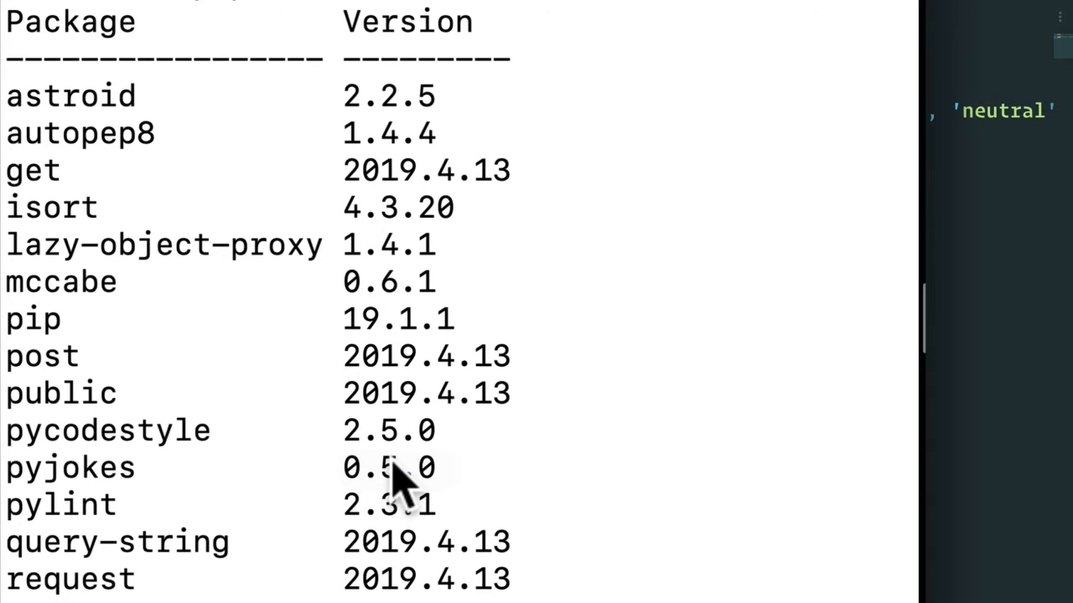
{"action": "mouse_move", "coordinate": [360, 456]}
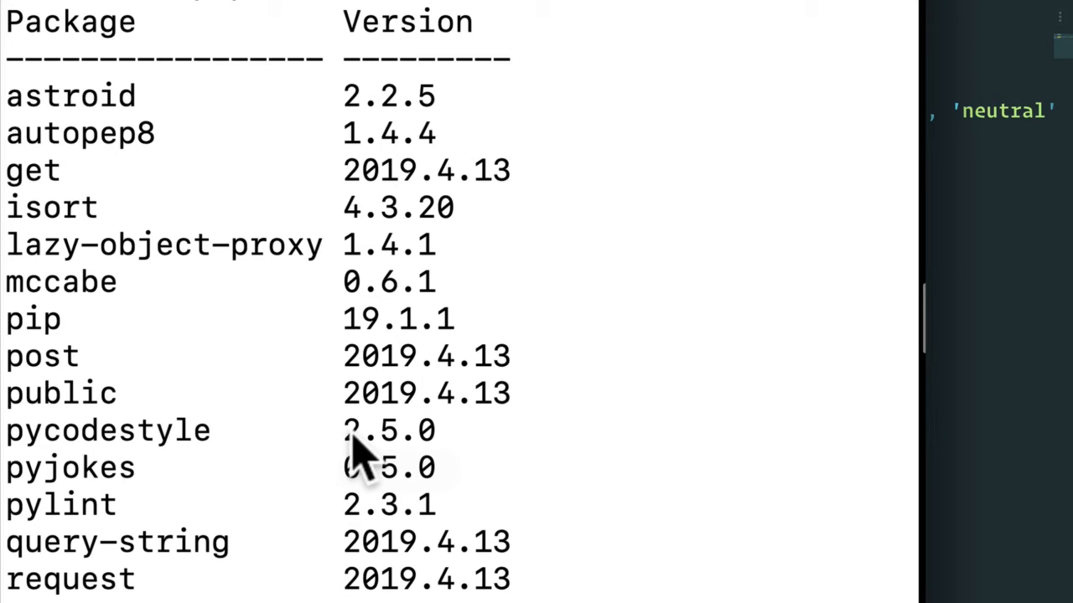
{"action": "mouse_move", "coordinate": [449, 449]}
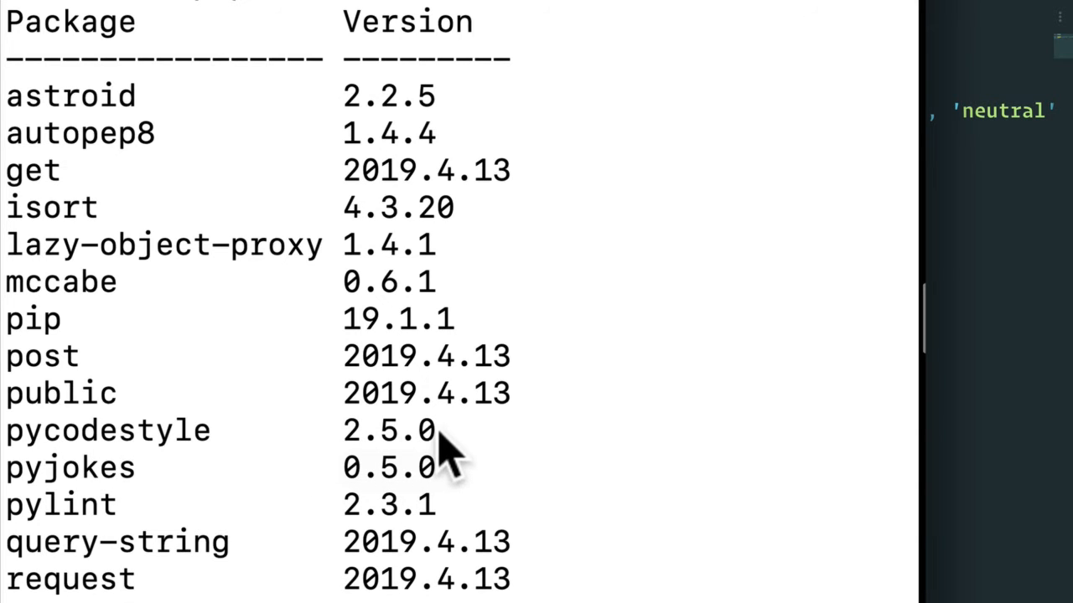
{"action": "mouse_move", "coordinate": [361, 452]}
{"action": "type", "text": "python3 1.py"}
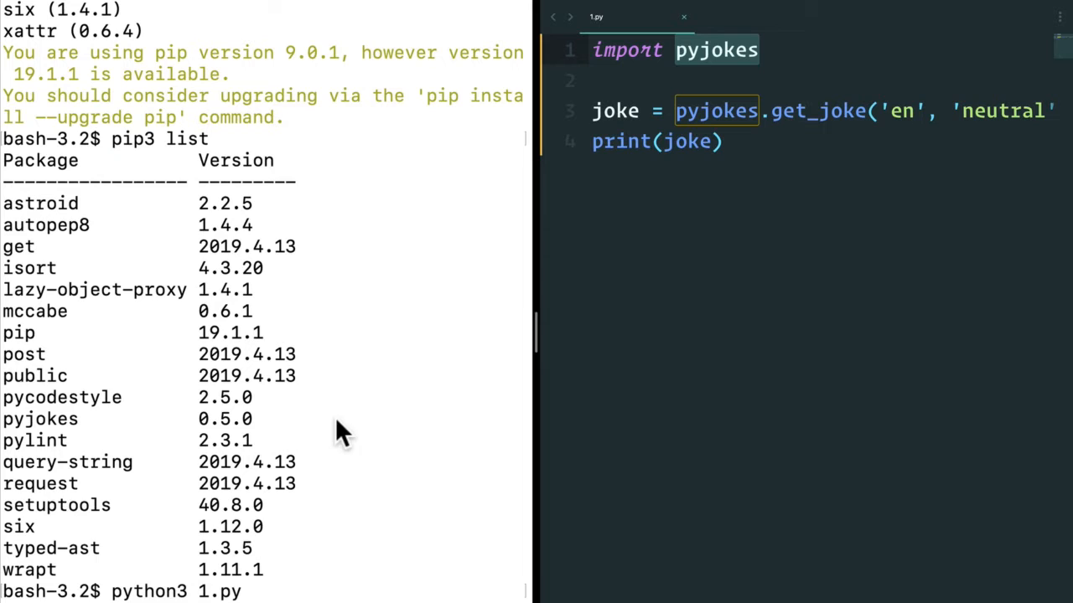
{"action": "mouse_move", "coordinate": [227, 394]}
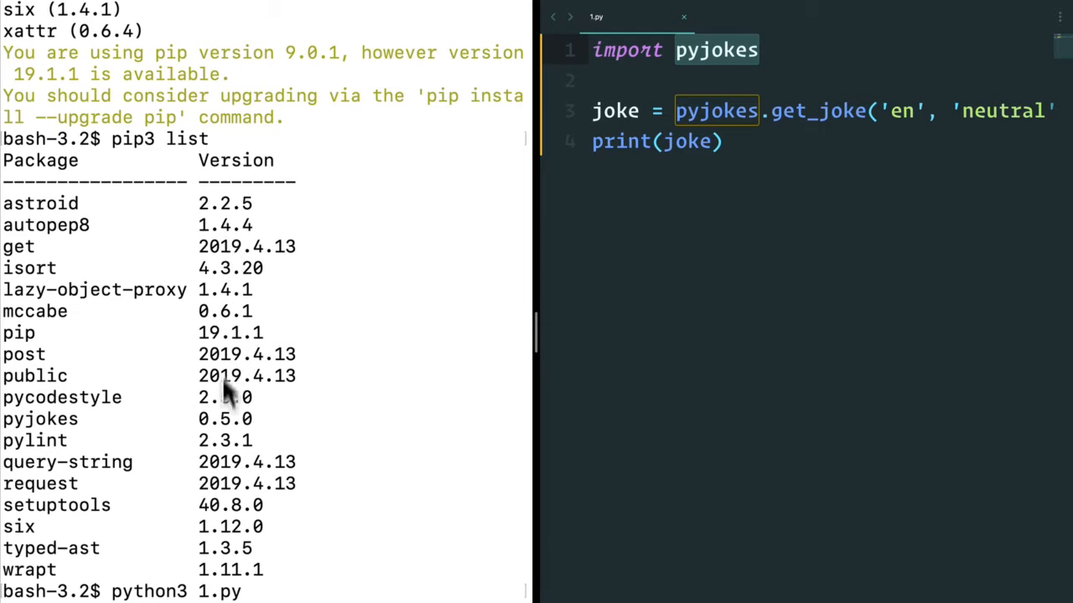
{"action": "mouse_move", "coordinate": [254, 231]}
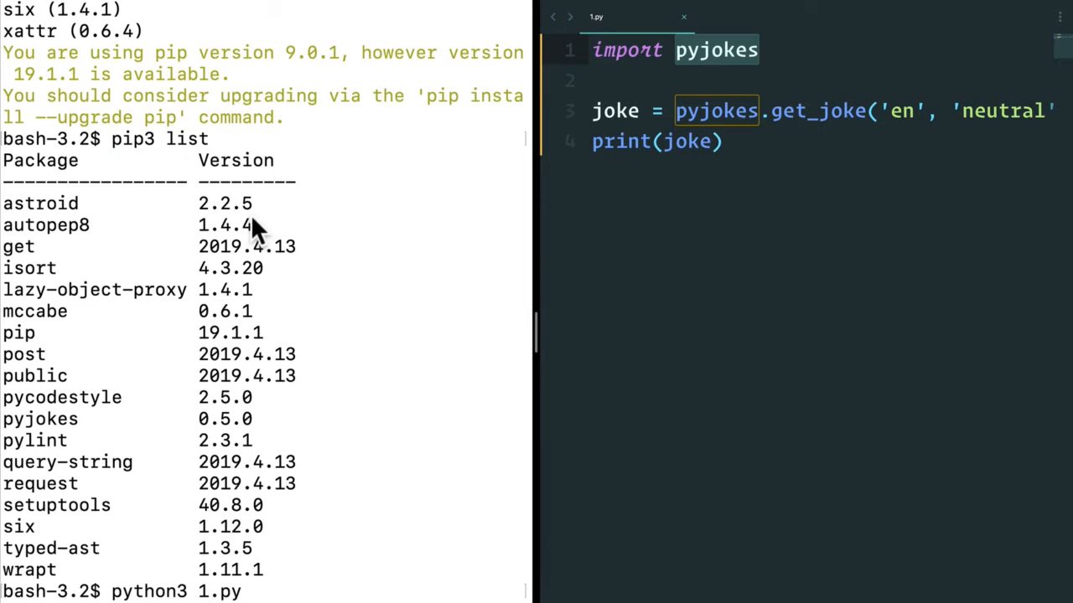
{"action": "mouse_move", "coordinate": [248, 516]}
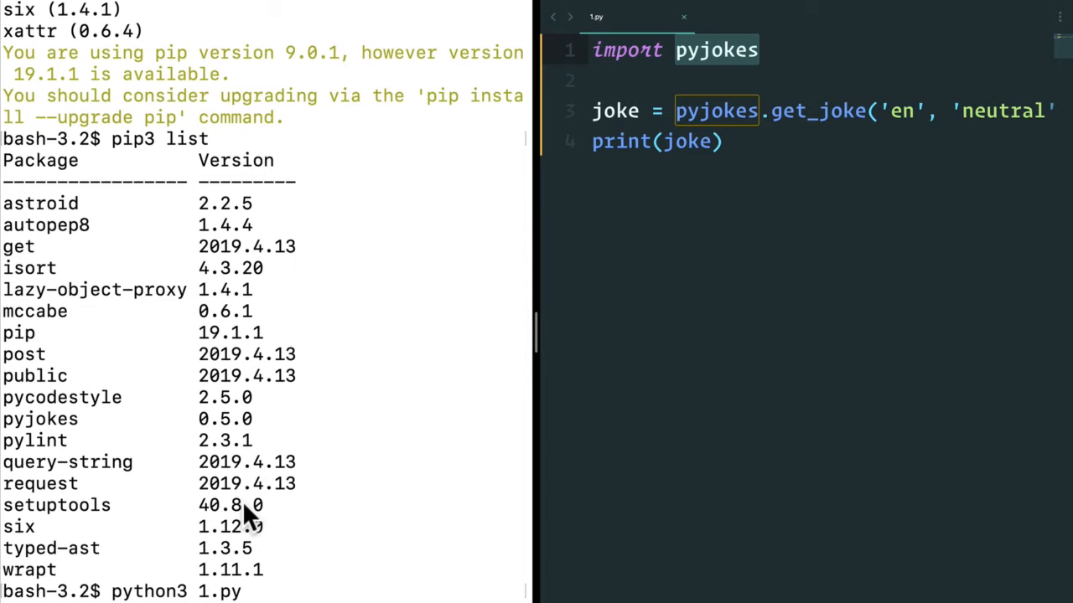
{"action": "mouse_move", "coordinate": [109, 427]}
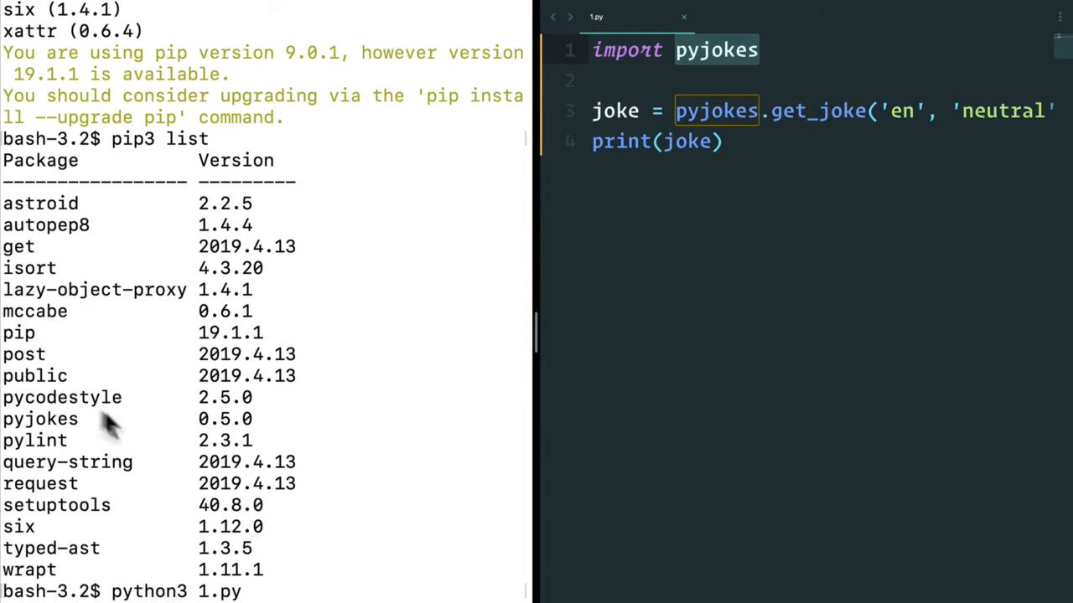
{"action": "mouse_move", "coordinate": [151, 444]}
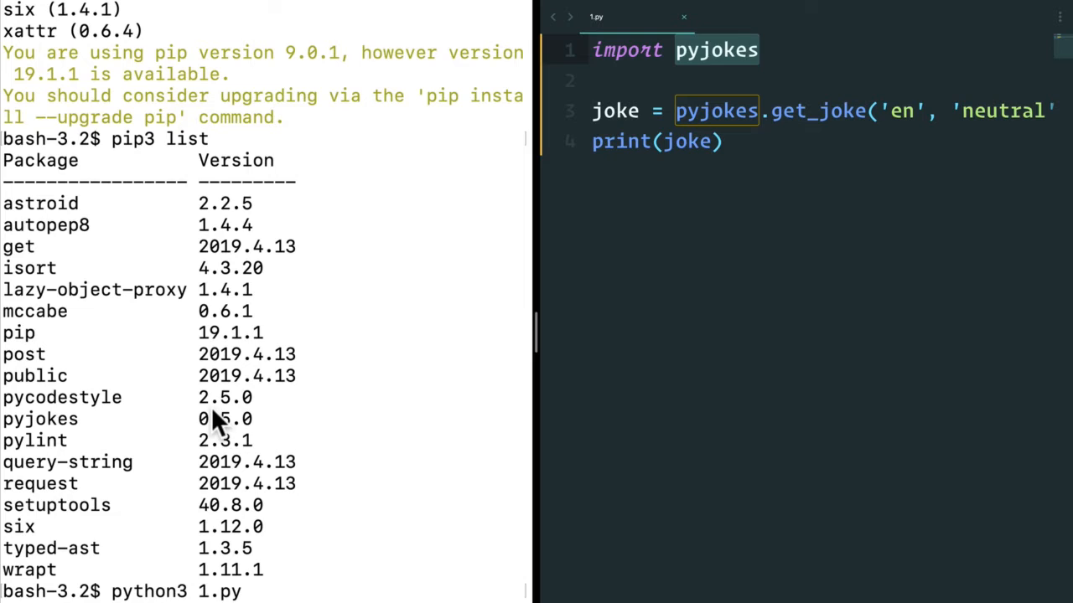
{"action": "mouse_move", "coordinate": [184, 516]}
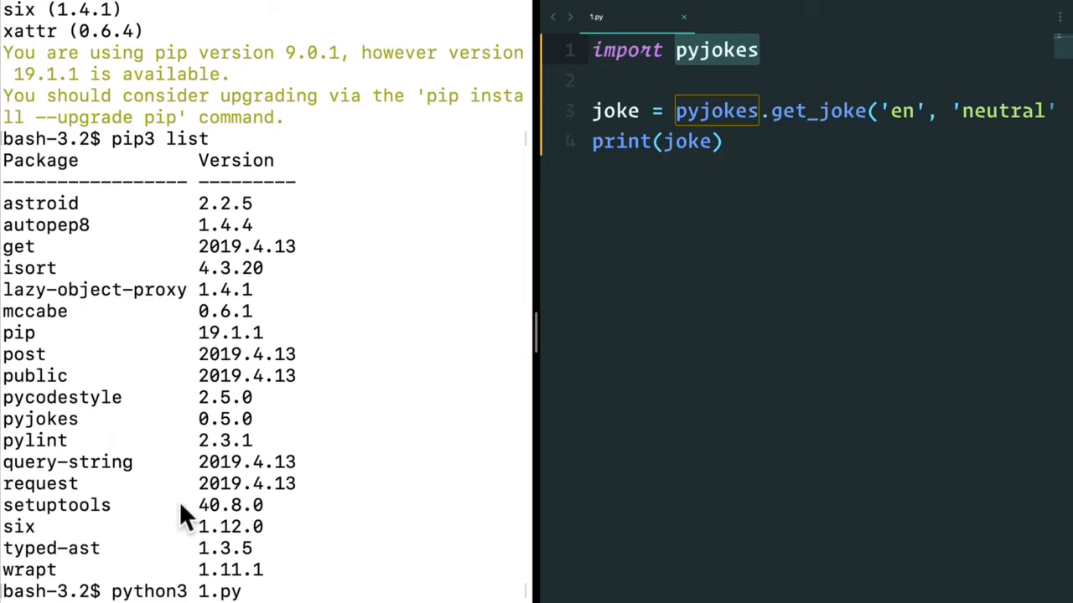
{"action": "mouse_move", "coordinate": [243, 499]}
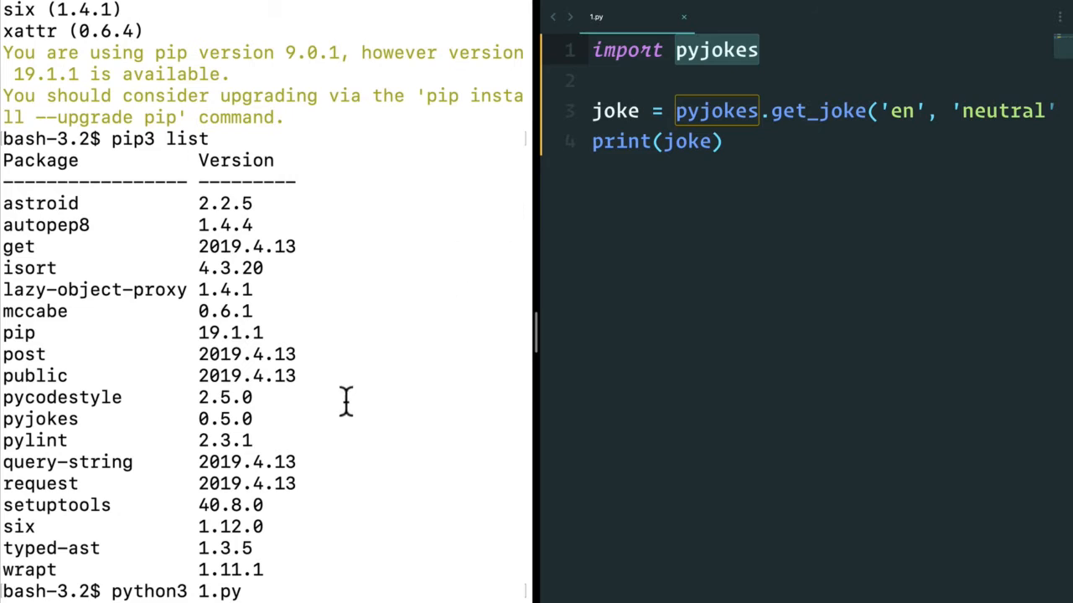
{"action": "double_click", "coordinate": [225, 419]}
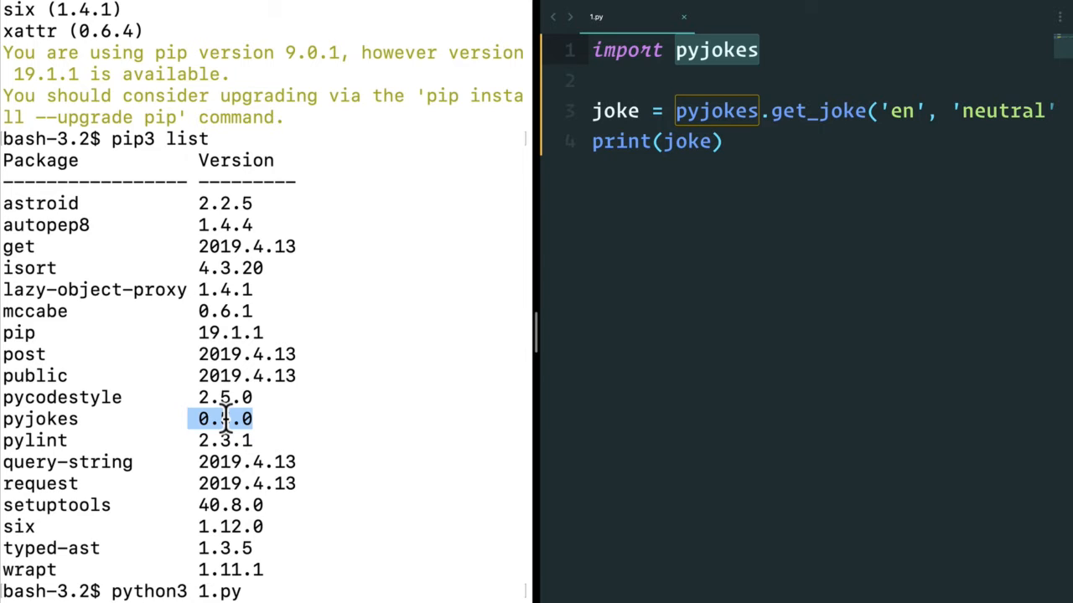
{"action": "mouse_move", "coordinate": [336, 335]}
{"action": "type", "text": "pip3 i"}
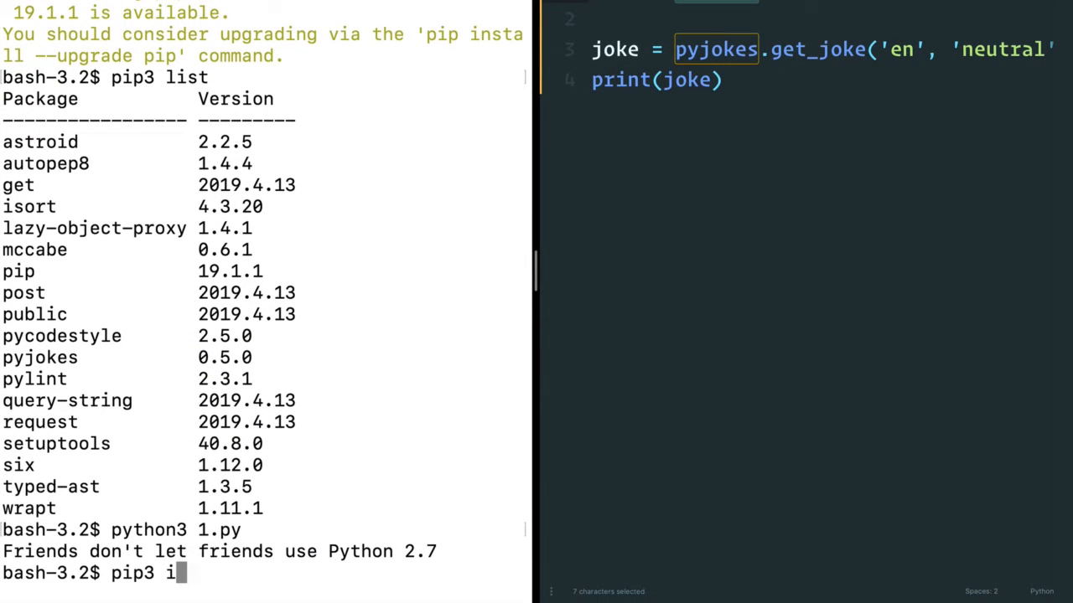
Uninstall the system-wide pyjokes 0.5.0 with pip3, confirming y at the Proceed prompt.
{"action": "type", "text": "uninsy"}
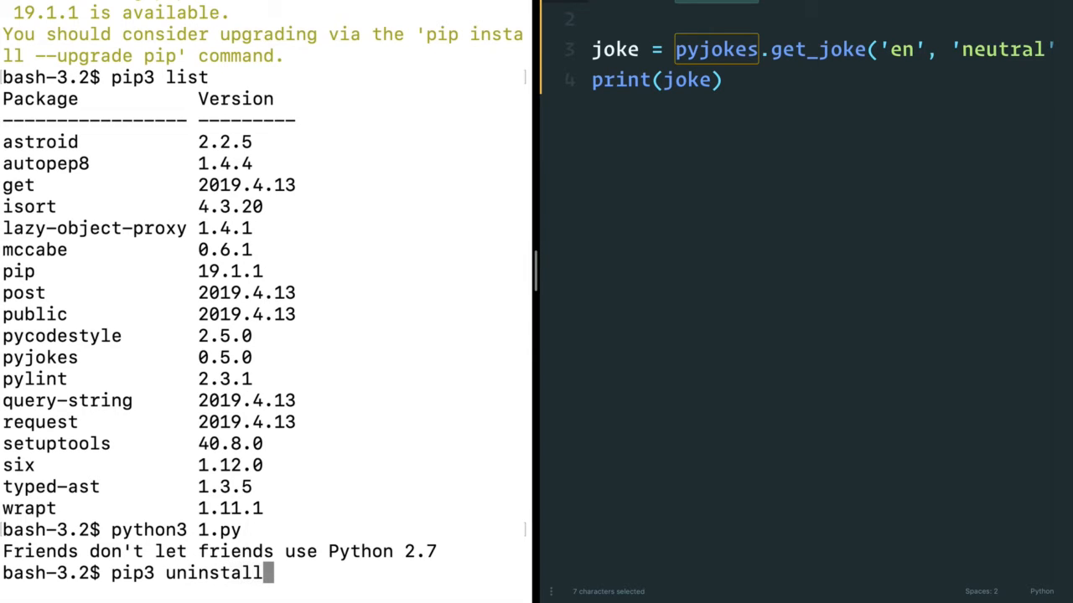
{"action": "type", "text": "pyjokes"}
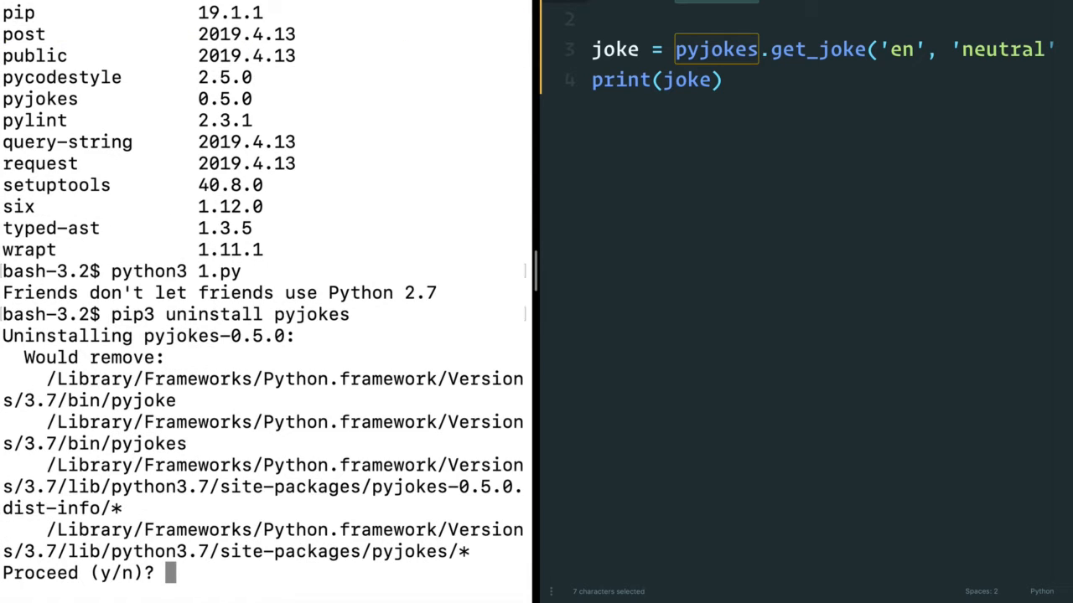
{"action": "type", "text": "y"}
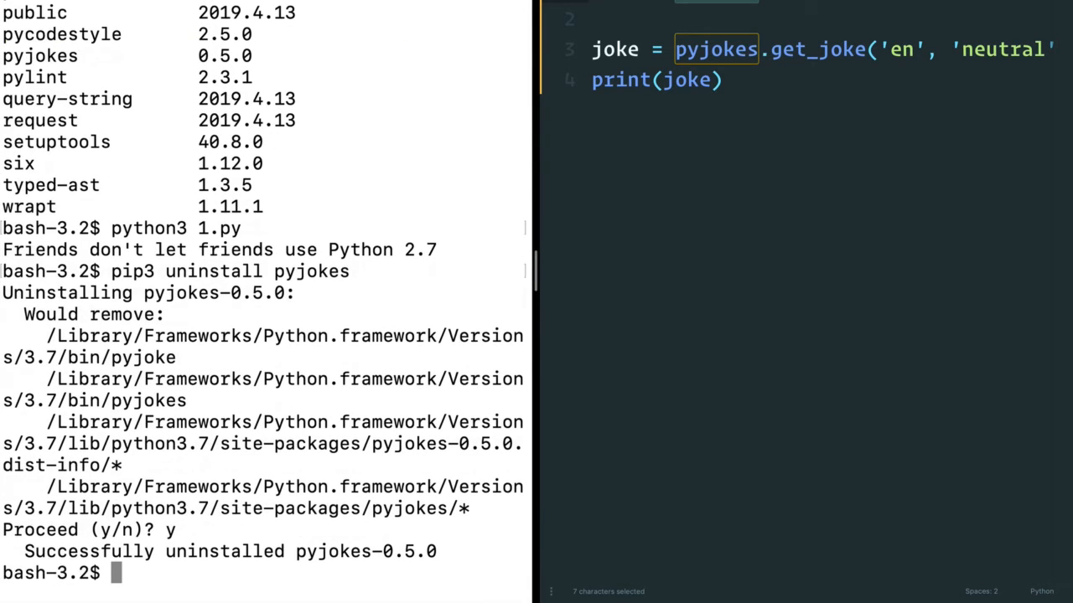
{"action": "mouse_move", "coordinate": [231, 560]}
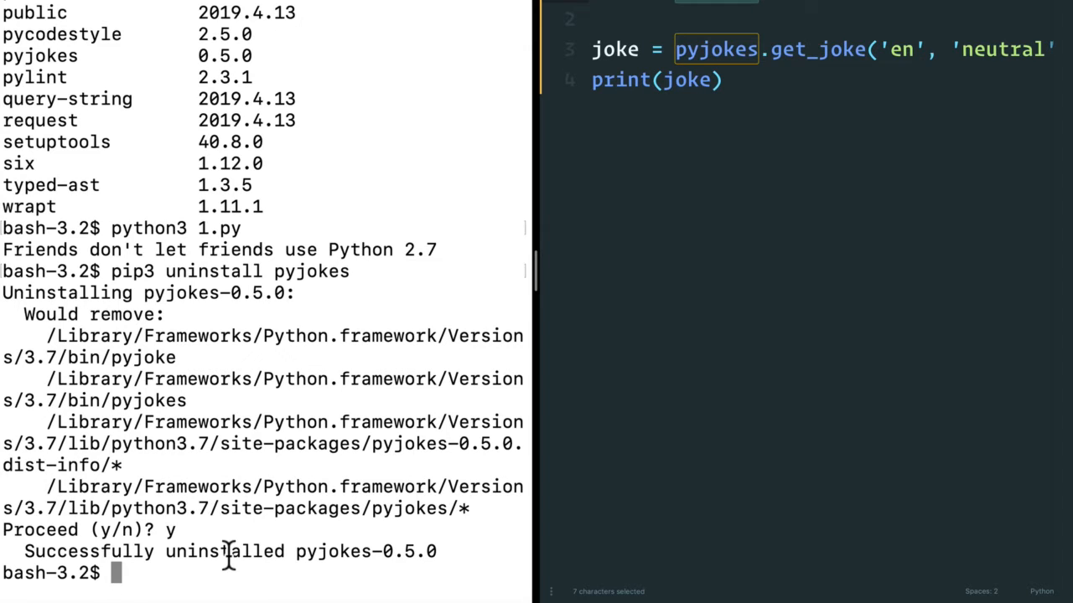
Install pyjokes==0.4.0 with pip3 and prepare a pip3 list command.
{"action": "type", "text": "pip3 inst"}
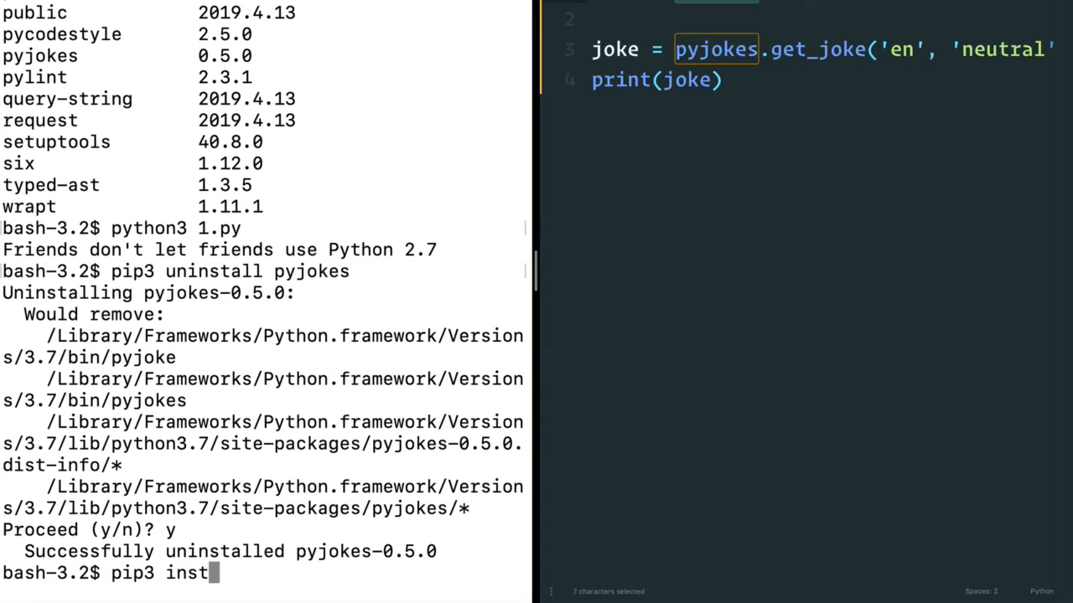
{"action": "type", "text": "all py"}
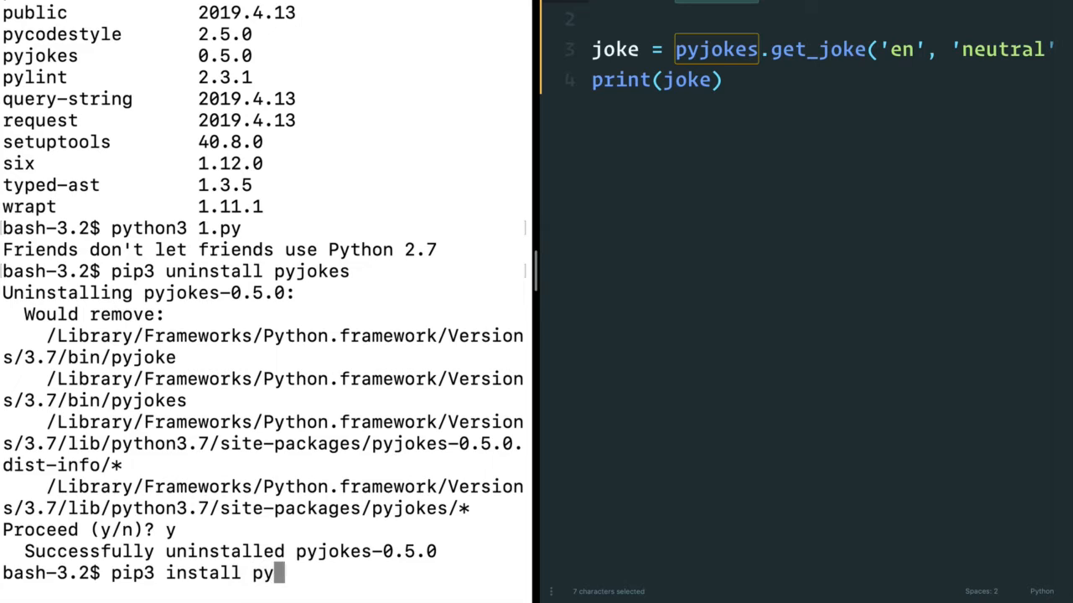
{"action": "type", "text": "jokes"}
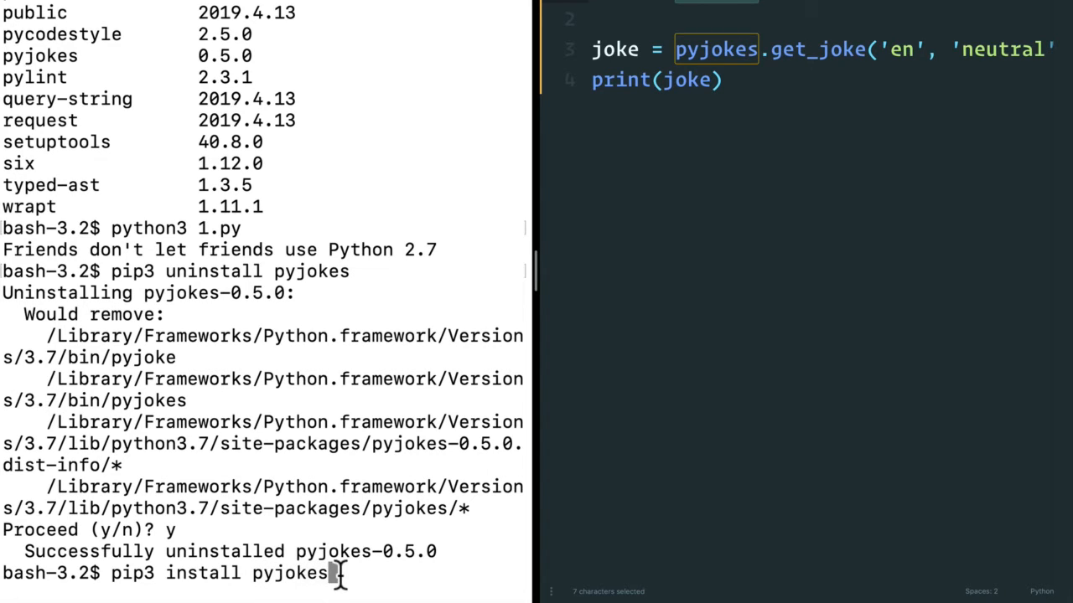
{"action": "type", "text": "=="}
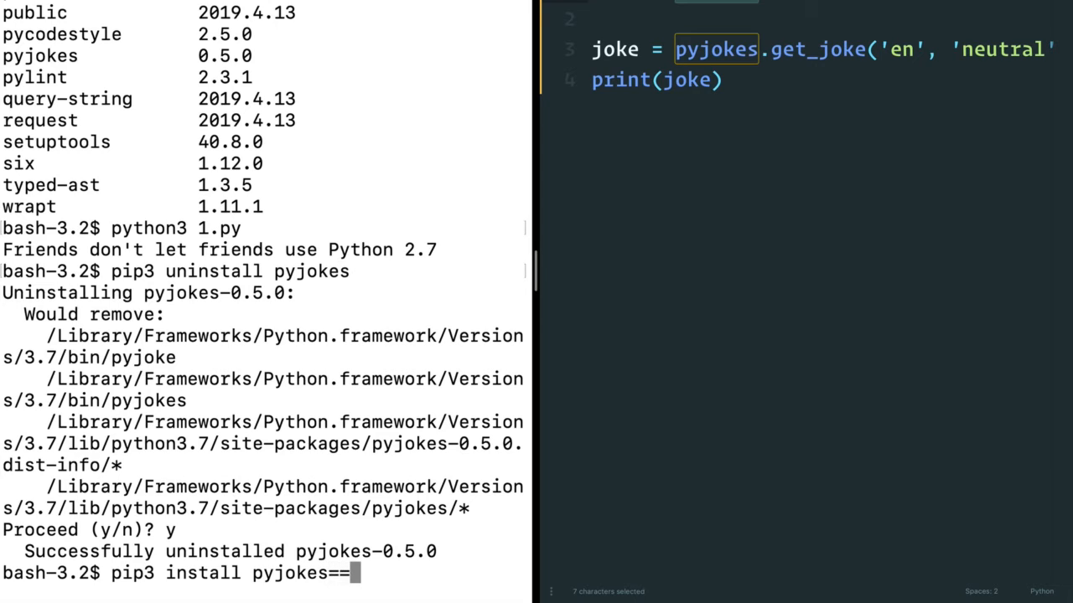
{"action": "type", "text": "0.4.0"}
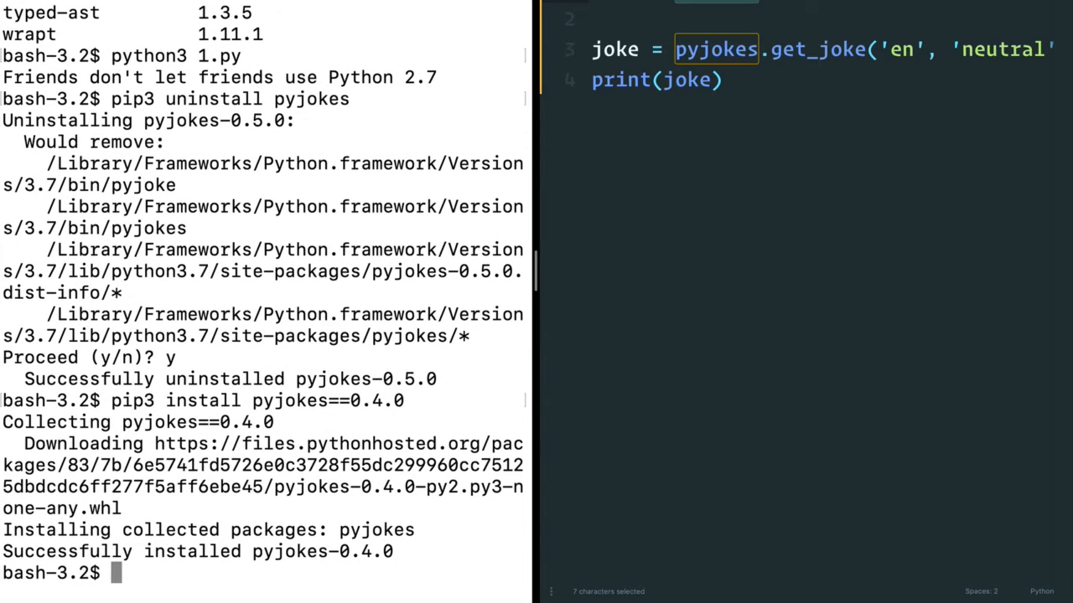
{"action": "type", "text": "pip3 list"}
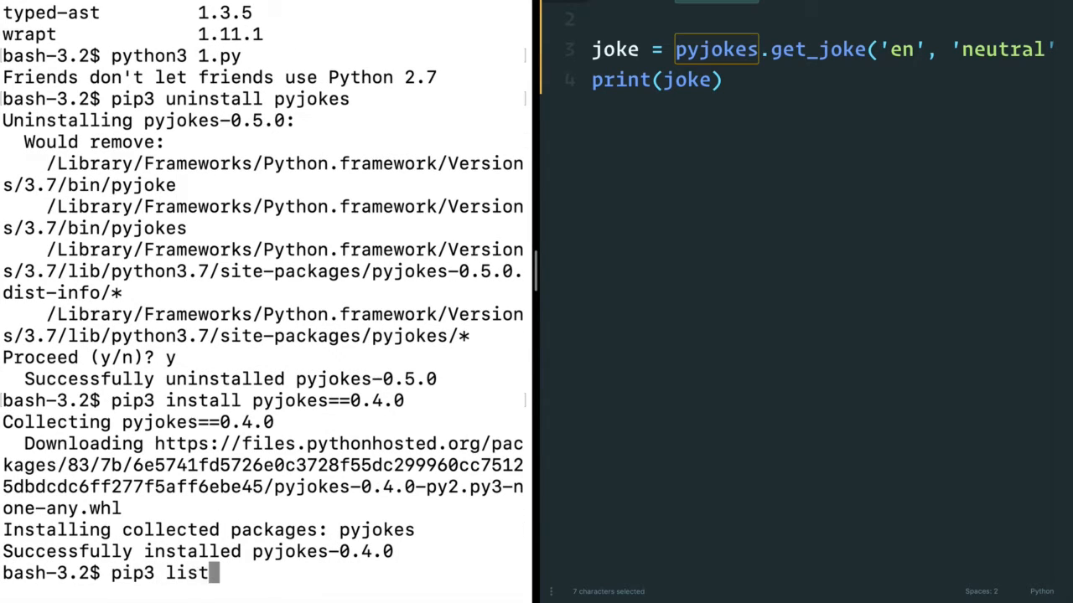
List installed packages with pip3 and highlight the pyjokes 0.4.0 entry.
{"action": "key", "text": "Return"}
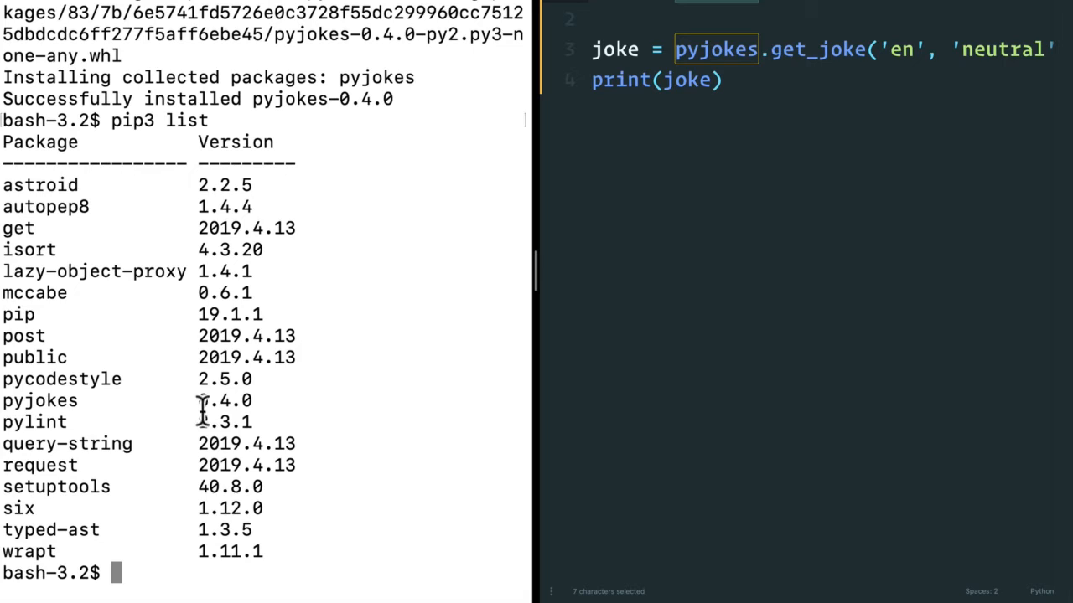
{"action": "double_click", "coordinate": [225, 398]}
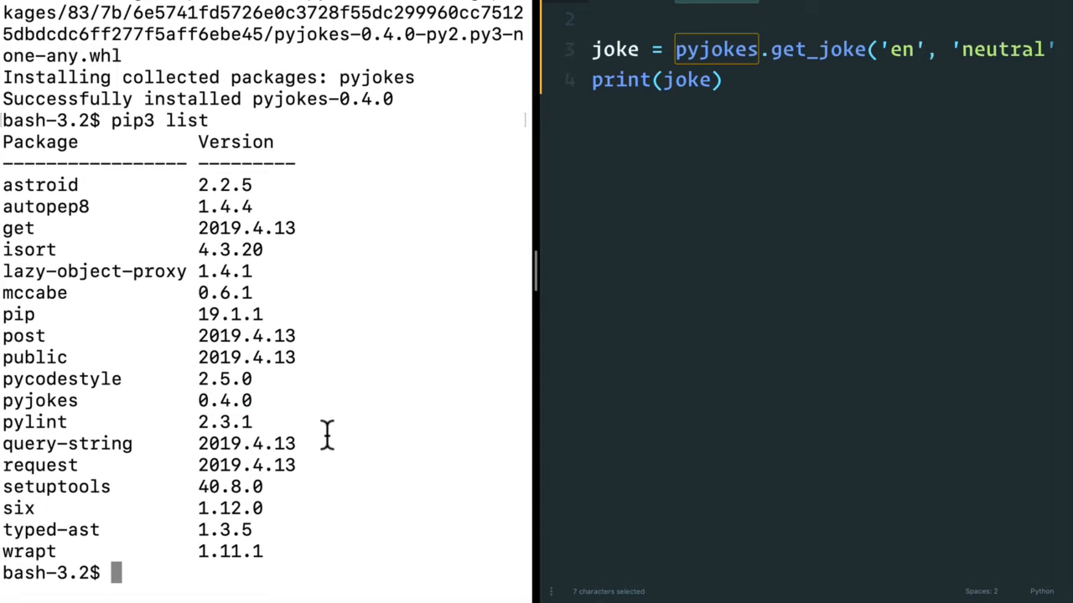
{"action": "mouse_move", "coordinate": [197, 402]}
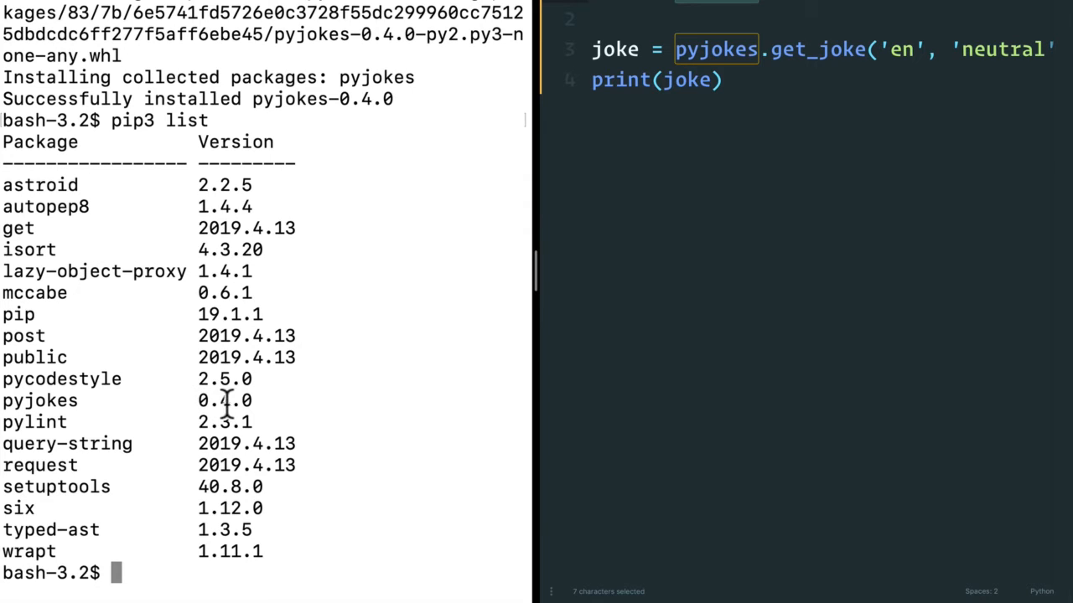
{"action": "mouse_move", "coordinate": [201, 399]}
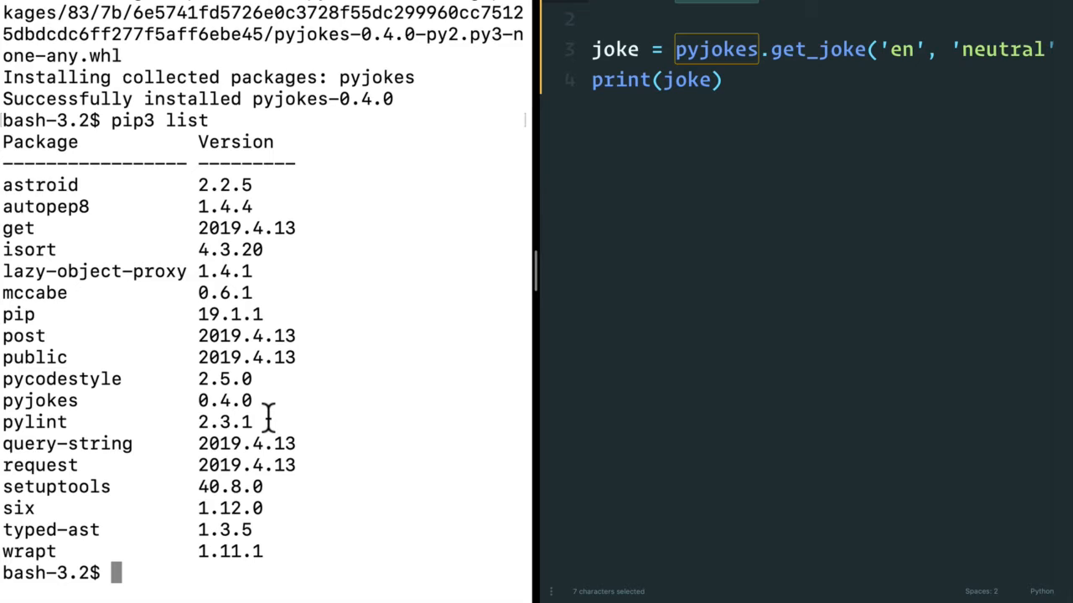
{"action": "mouse_move", "coordinate": [191, 422]}
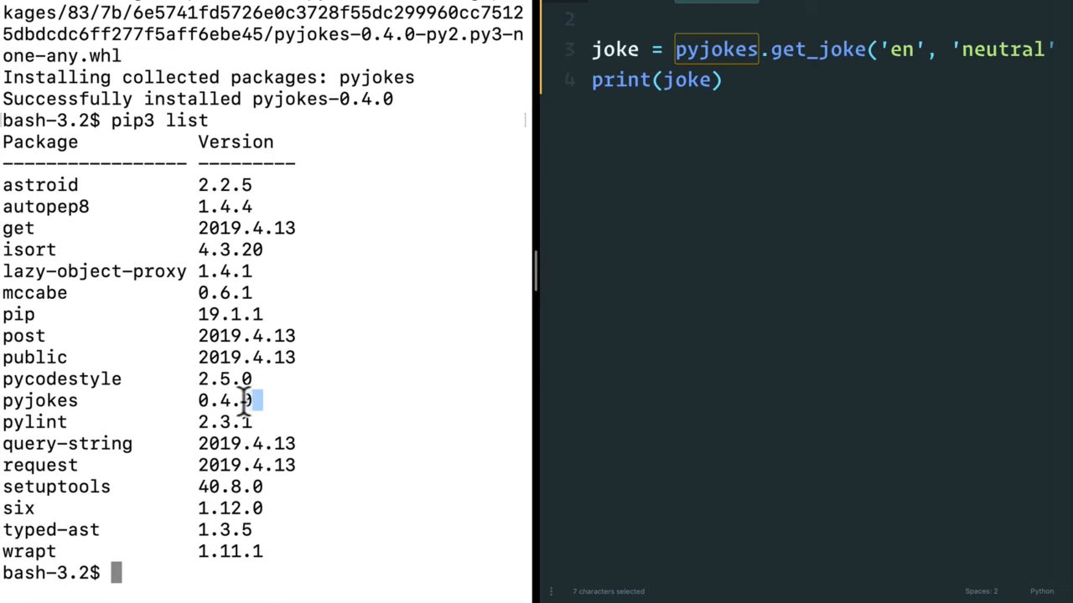
{"action": "triple_click", "coordinate": [41, 398]}
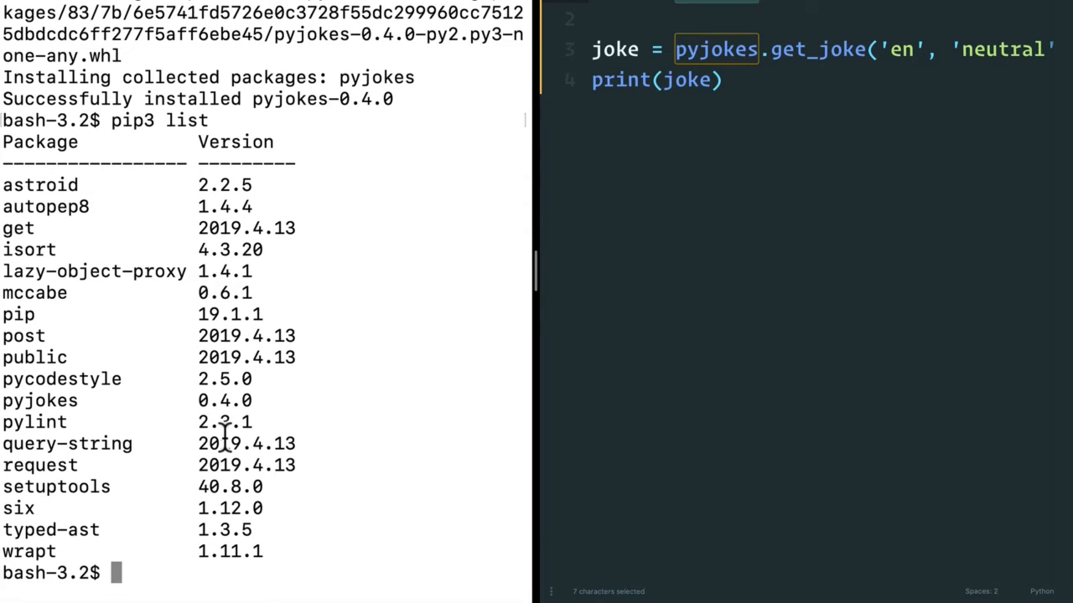
Leave pipenv typed but unrun at the bash prompt and highlight it.
{"action": "type", "text": "pi"}
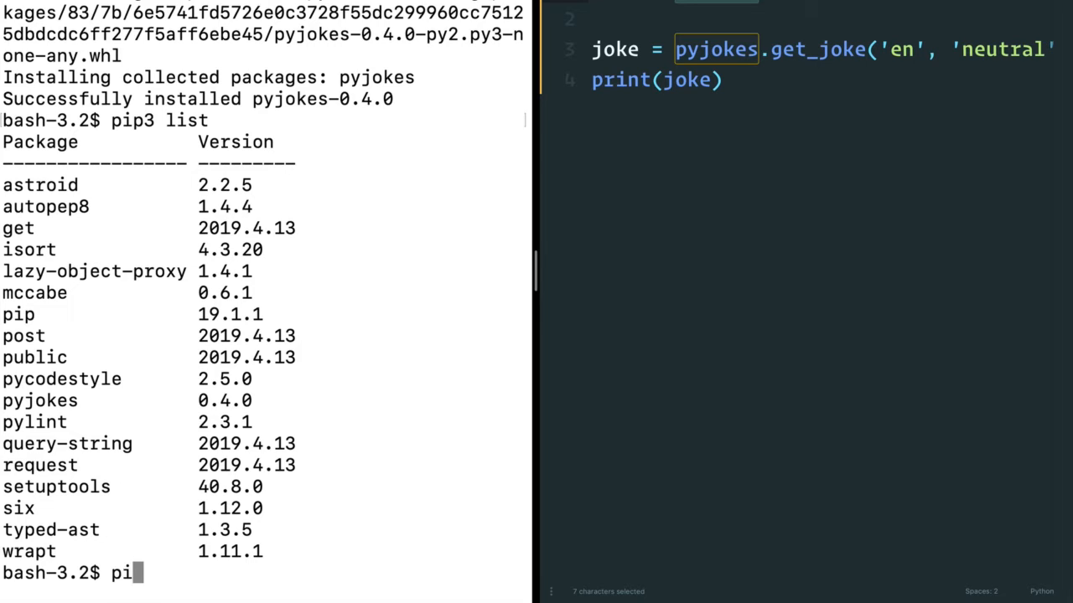
{"action": "type", "text": "penv"}
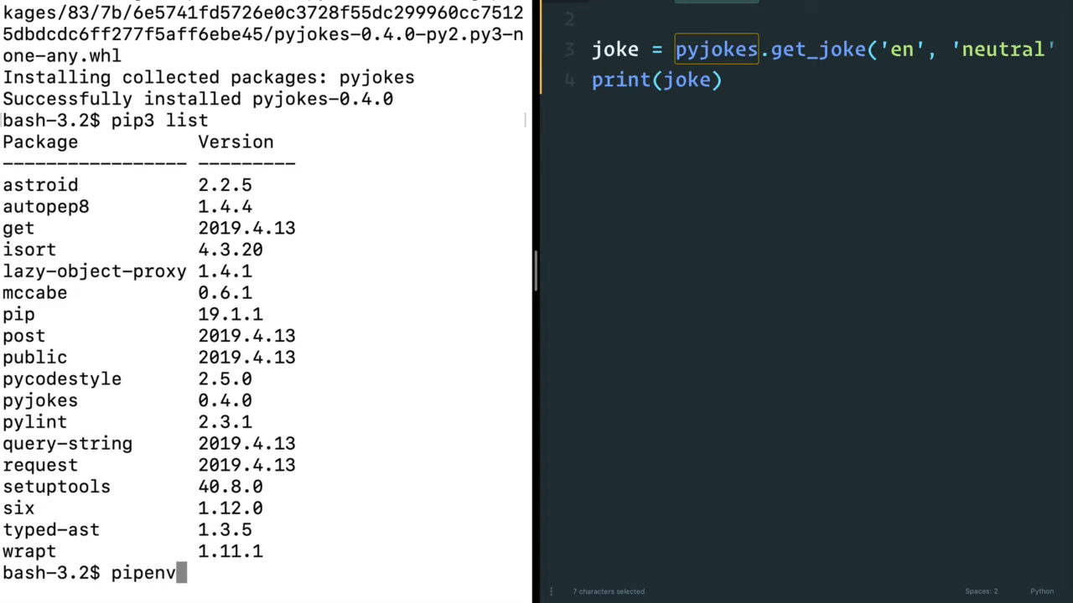
{"action": "double_click", "coordinate": [131, 573]}
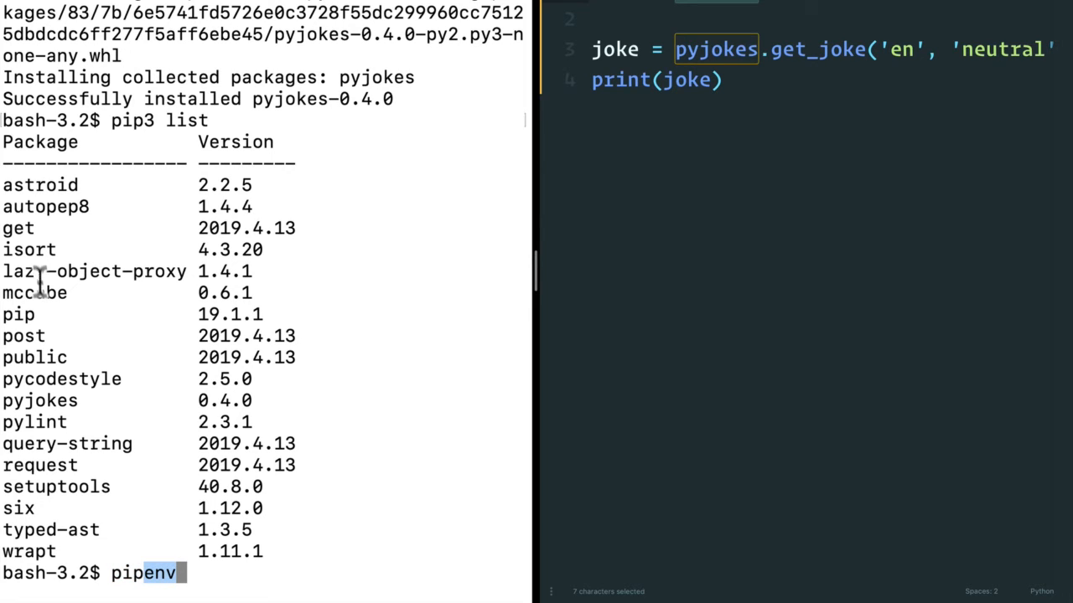
{"action": "mouse_move", "coordinate": [64, 401]}
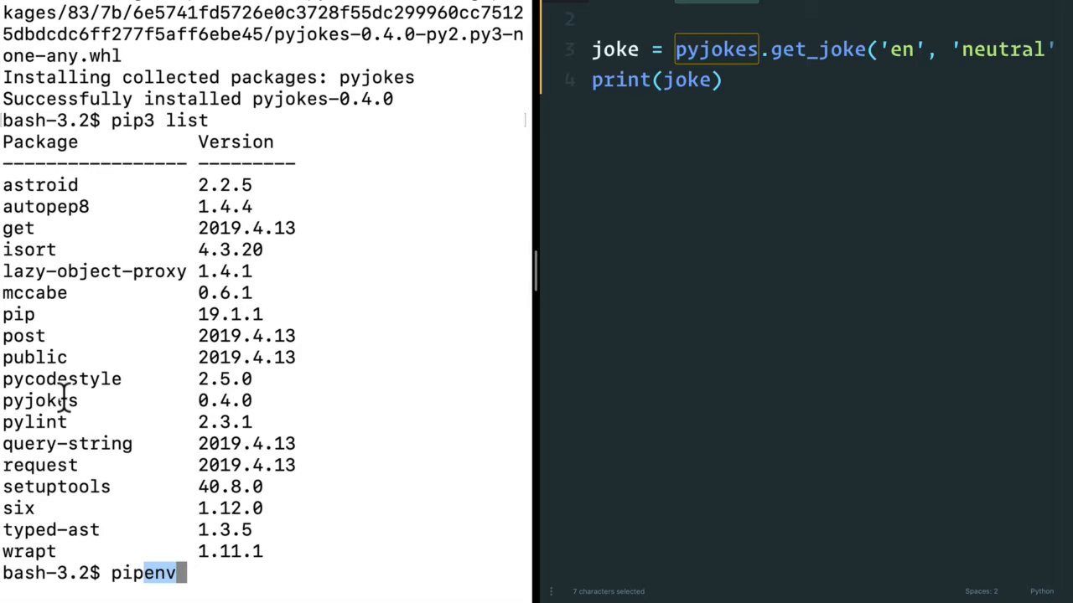
{"action": "mouse_move", "coordinate": [64, 238]}
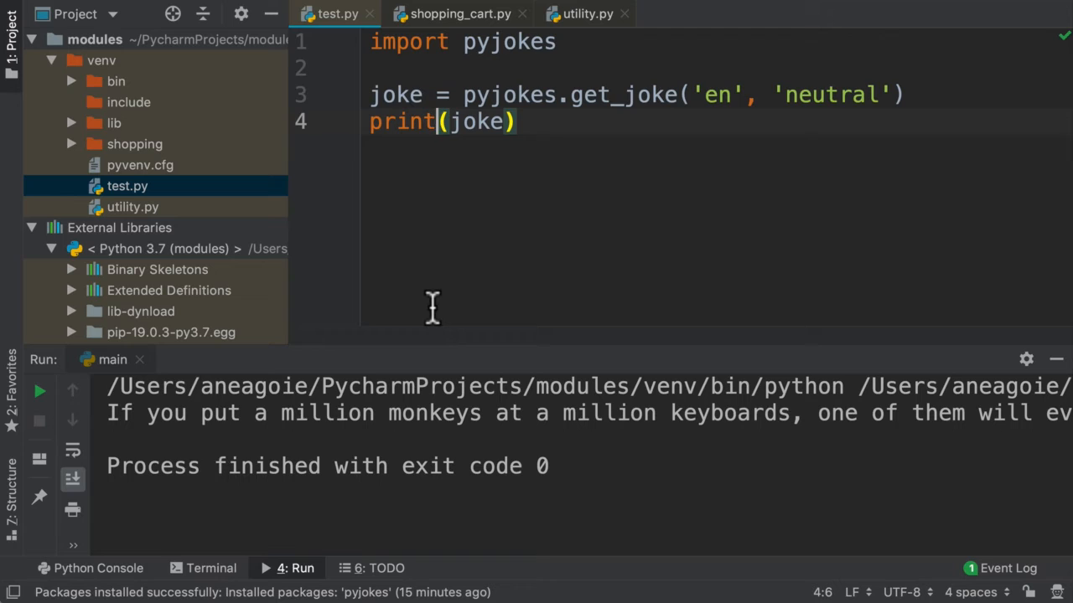
{"action": "mouse_move", "coordinate": [176, 117]}
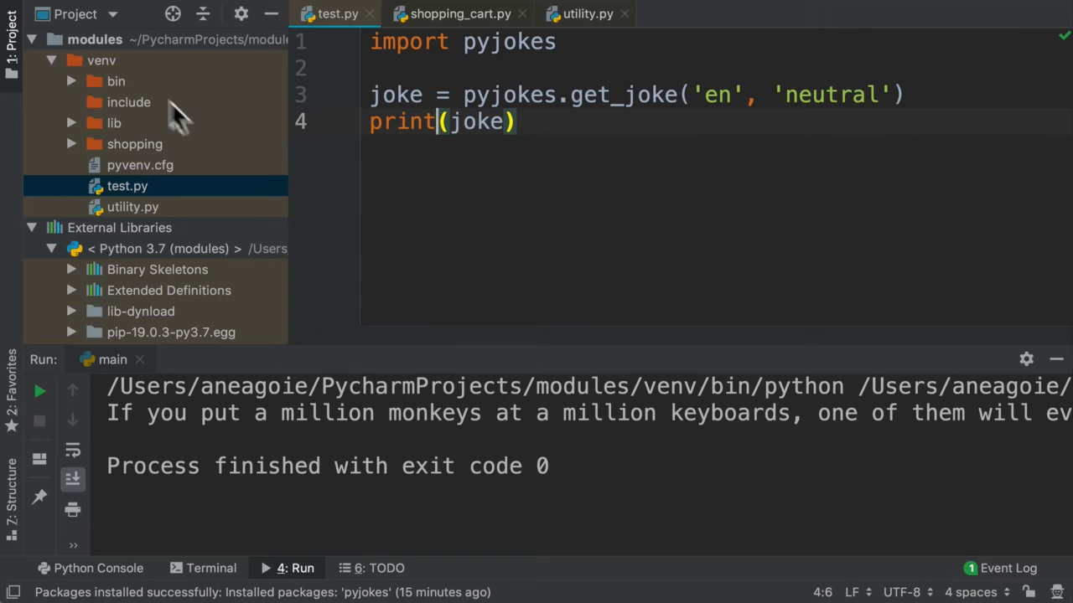
Select the venv folder in the modules project's Project tool window.
{"action": "left_click", "coordinate": [101, 60]}
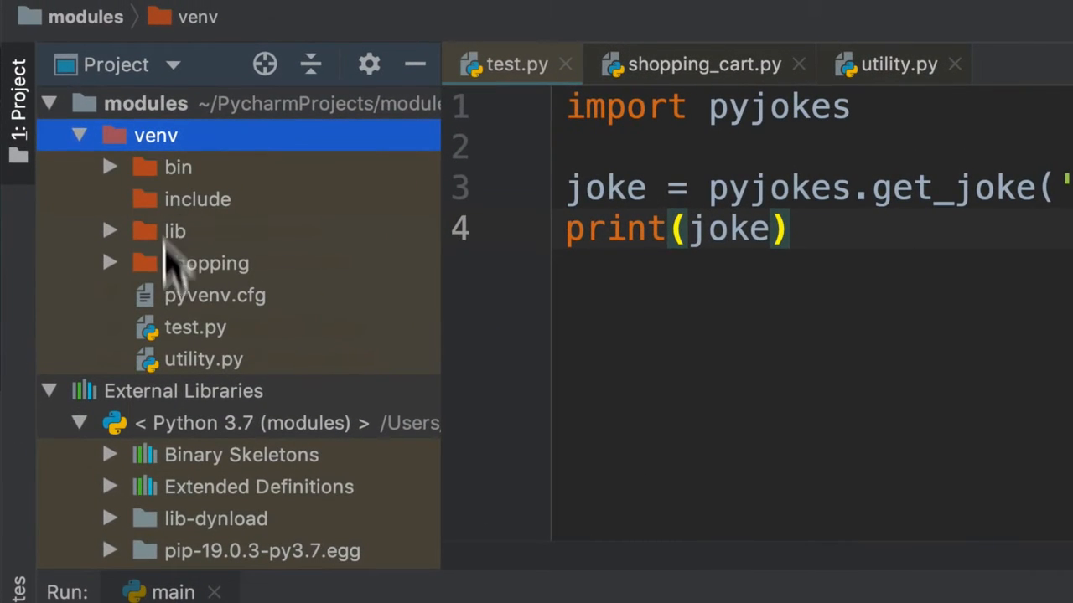
{"action": "mouse_move", "coordinate": [160, 322]}
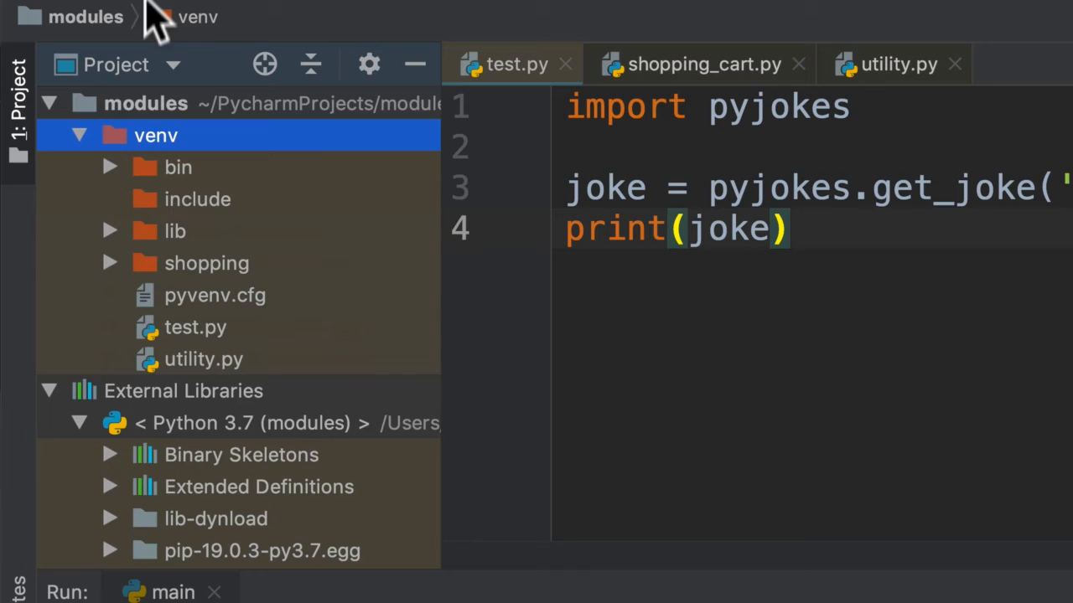
Start a new project named 'newjokes' and reveal its interpreter settings.
{"action": "left_click", "coordinate": [142, 10]}
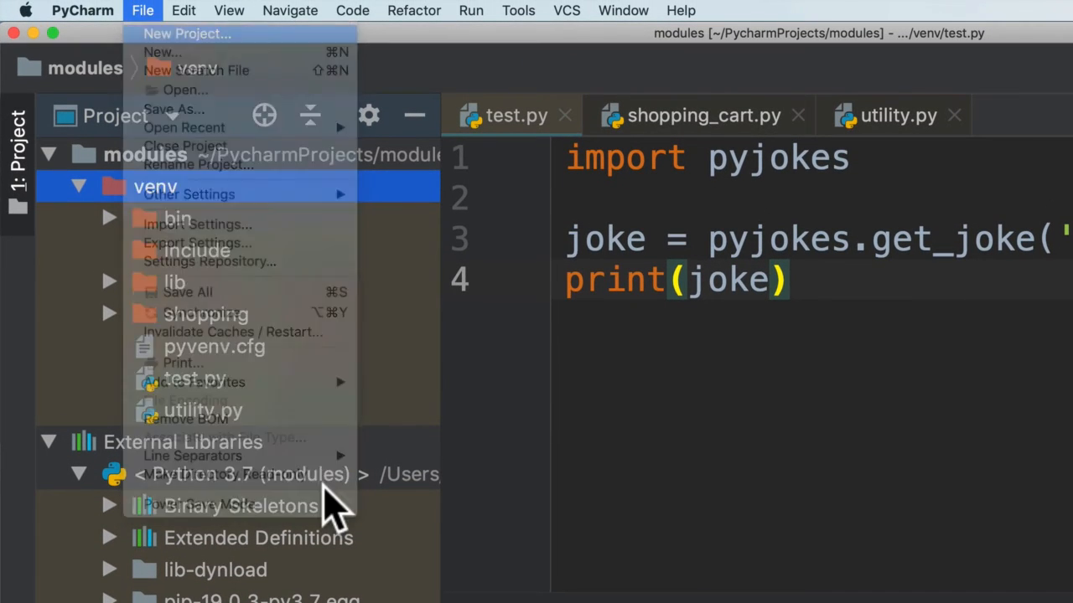
{"action": "left_click", "coordinate": [187, 34]}
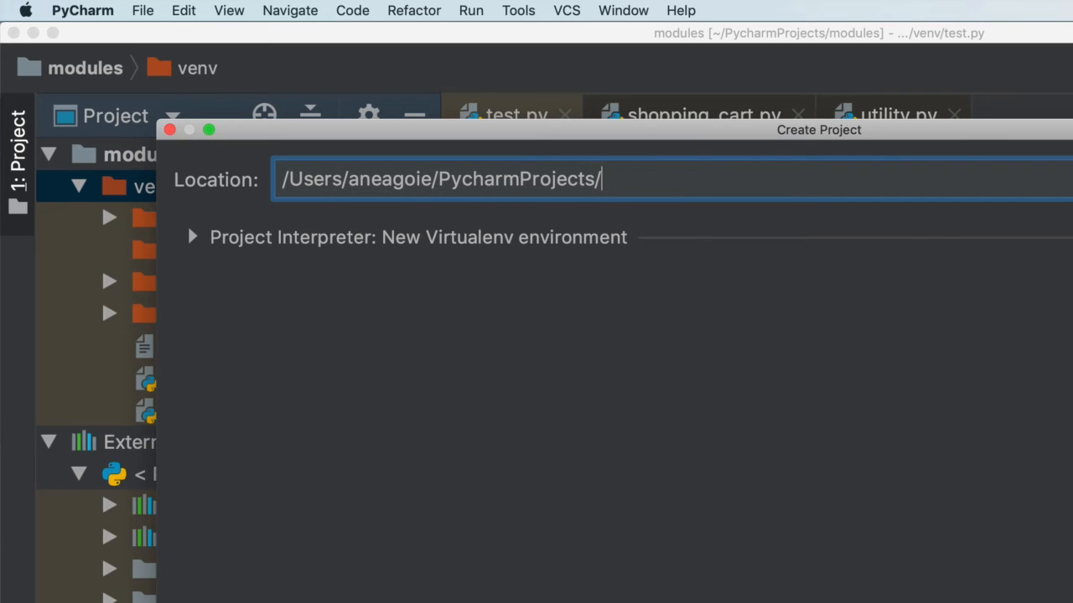
{"action": "type", "text": "newjokes"}
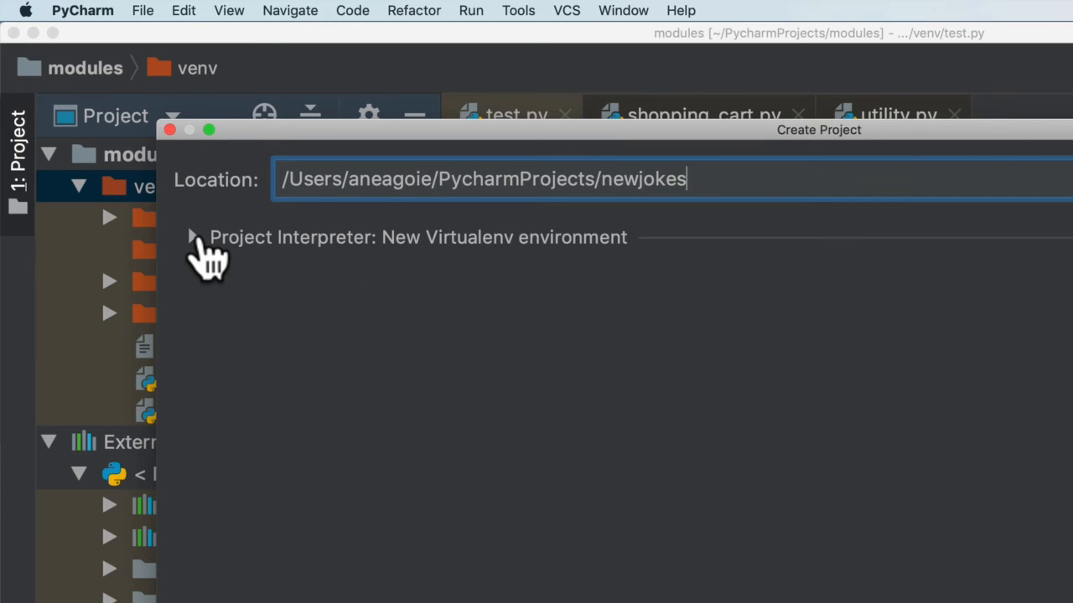
{"action": "left_click", "coordinate": [192, 238]}
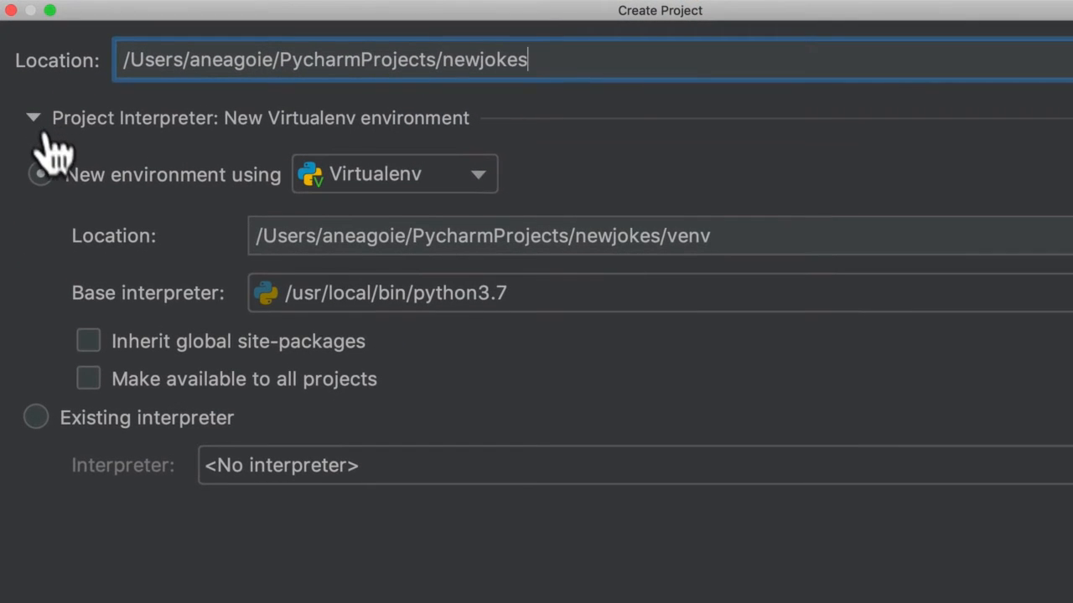
Keep a new Virtualenv as the environment type and create the newjokes project.
{"action": "left_click", "coordinate": [41, 172]}
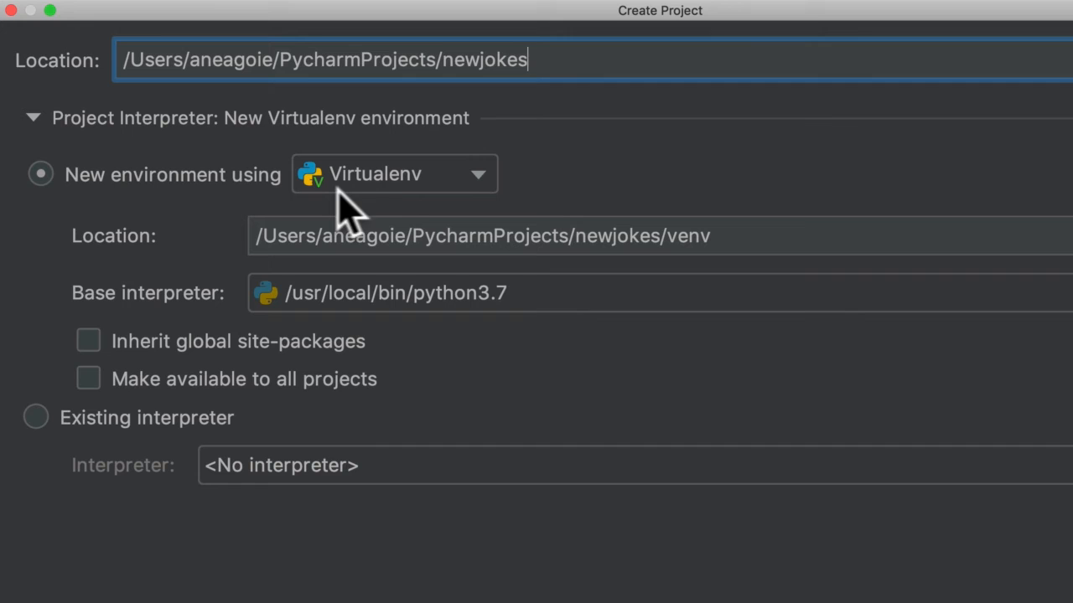
{"action": "left_click", "coordinate": [394, 173]}
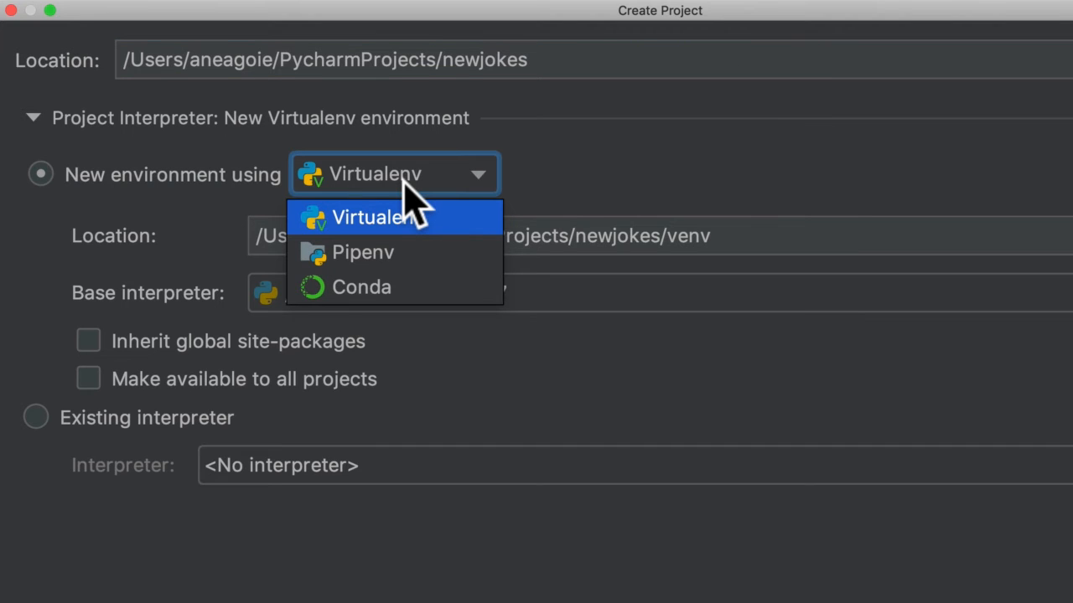
{"action": "mouse_move", "coordinate": [389, 248]}
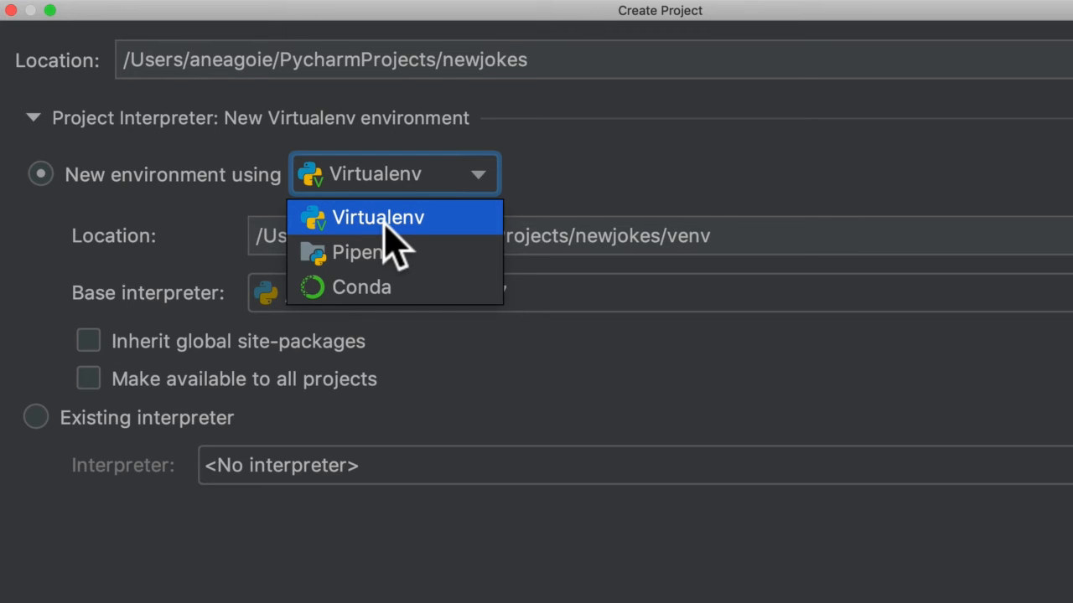
{"action": "mouse_move", "coordinate": [394, 251]}
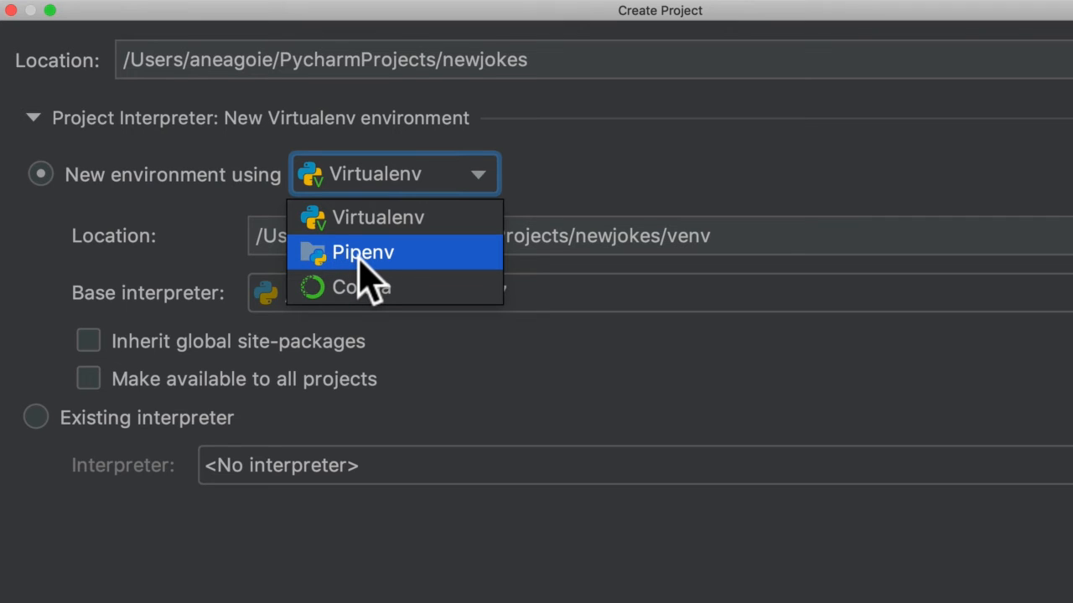
{"action": "mouse_move", "coordinate": [377, 218]}
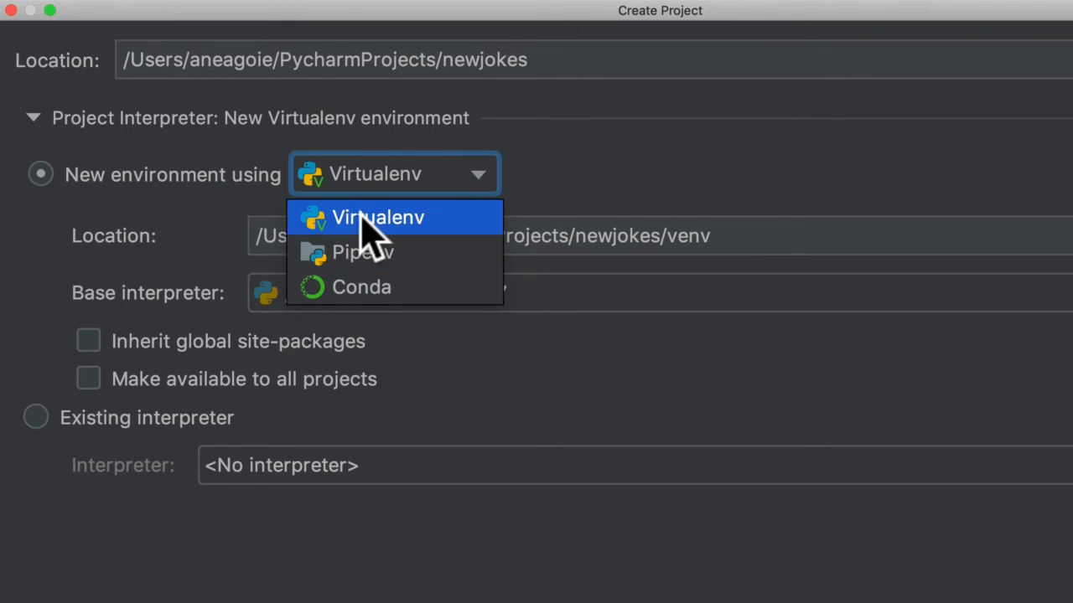
{"action": "left_click", "coordinate": [378, 218]}
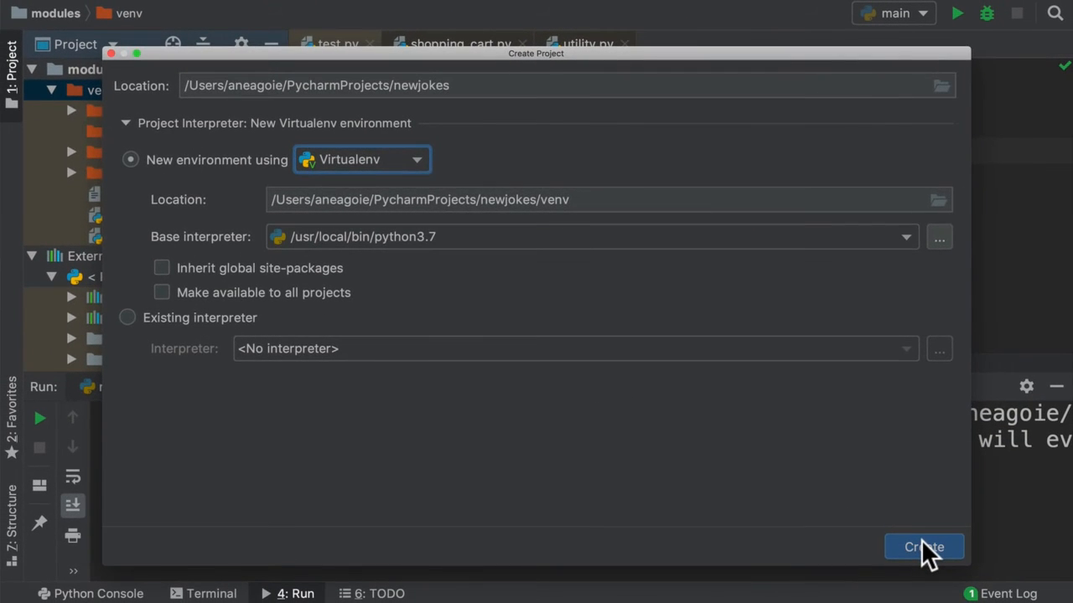
{"action": "left_click", "coordinate": [923, 546]}
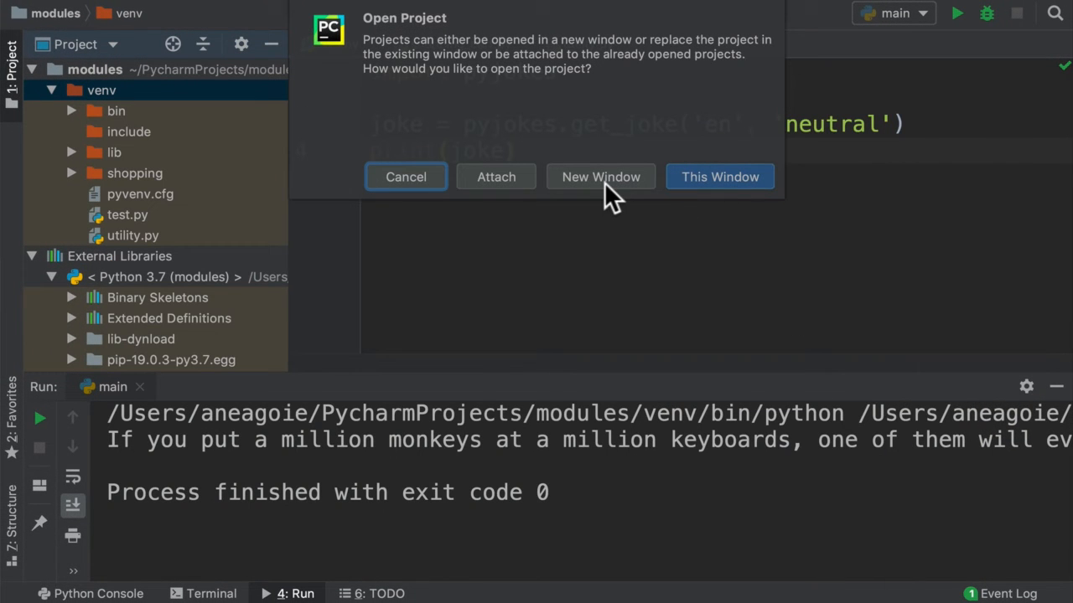
Open newjokes in this window and expand its venv folder structure.
{"action": "left_click", "coordinate": [599, 178]}
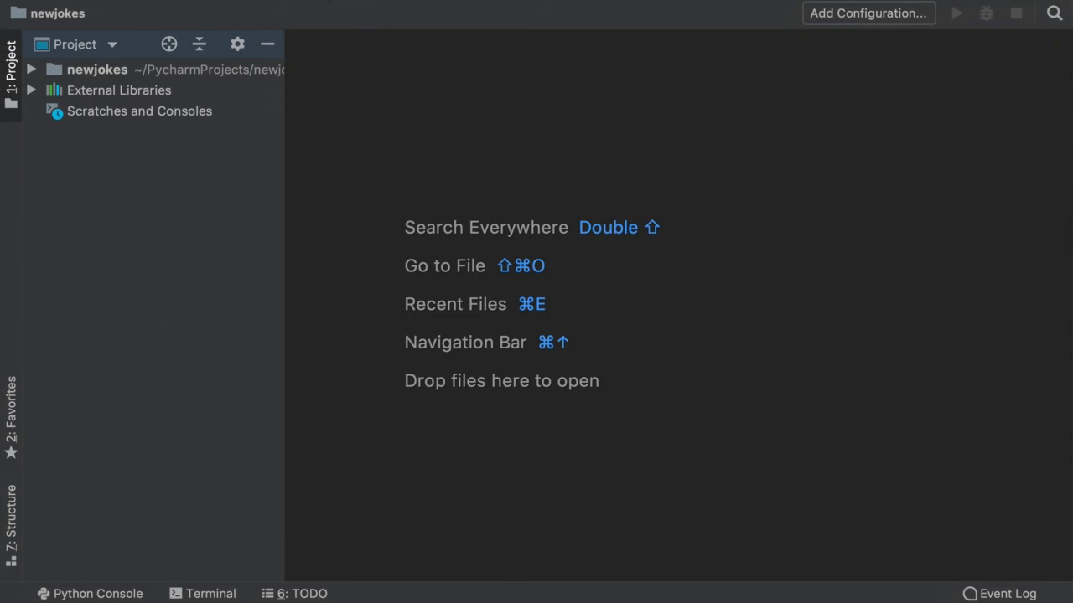
{"action": "left_click", "coordinate": [30, 70]}
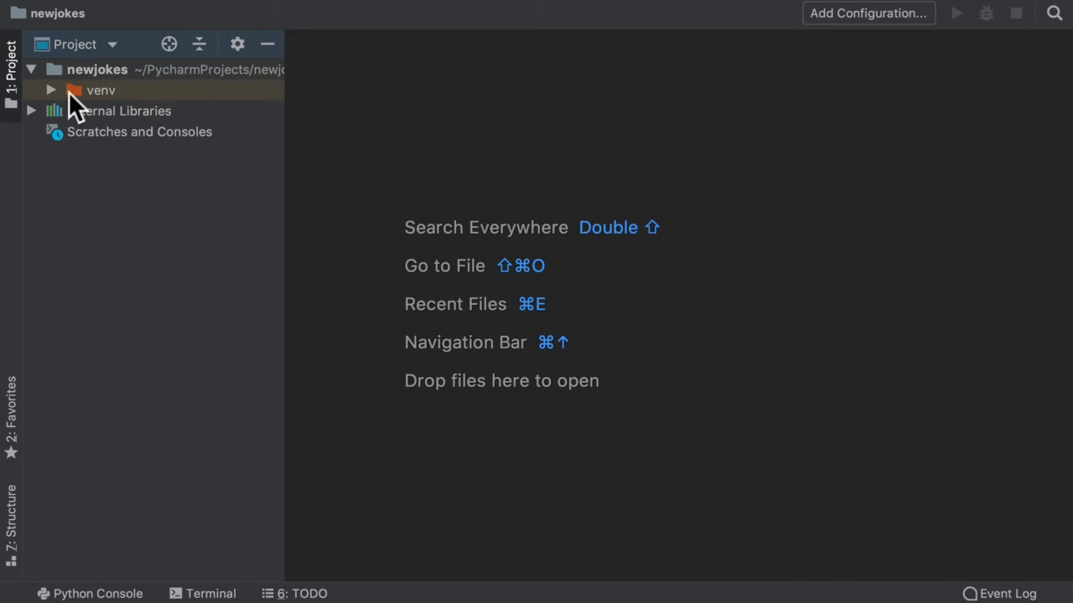
{"action": "left_click", "coordinate": [50, 90]}
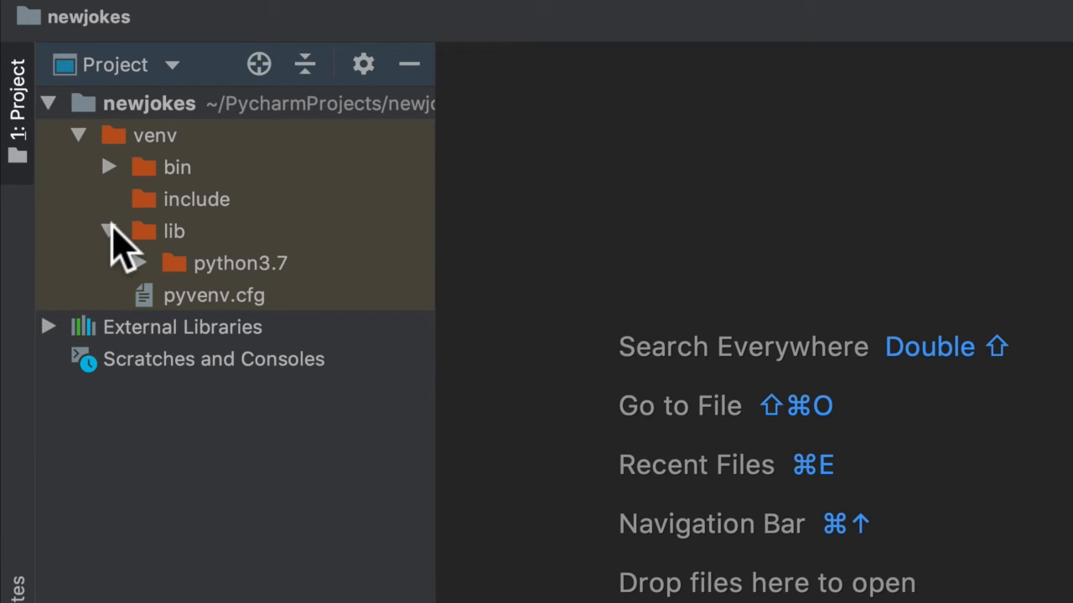
{"action": "left_click", "coordinate": [107, 231]}
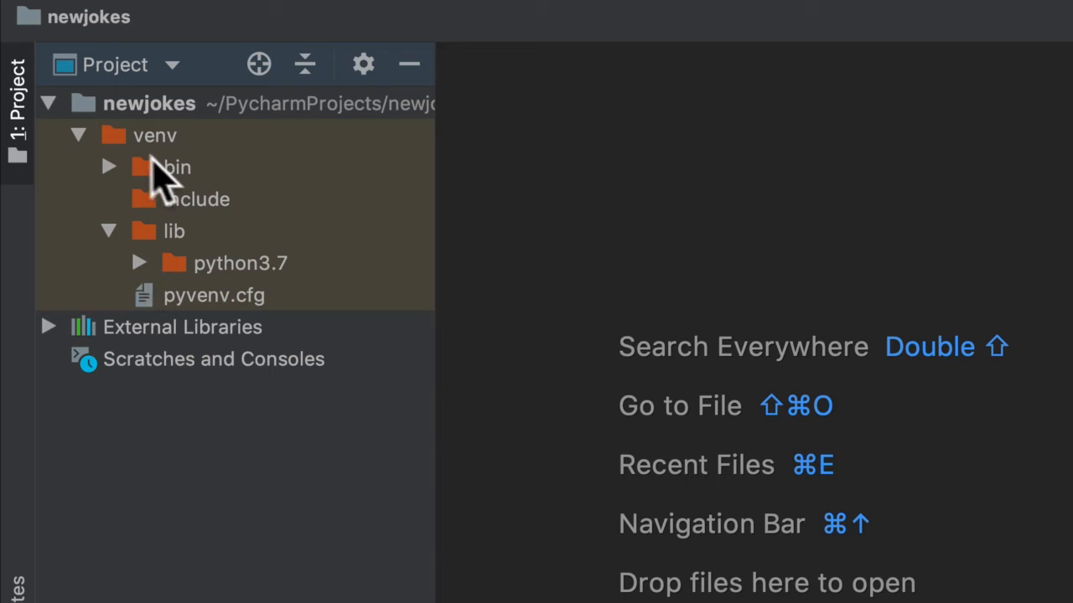
{"action": "mouse_move", "coordinate": [238, 13]}
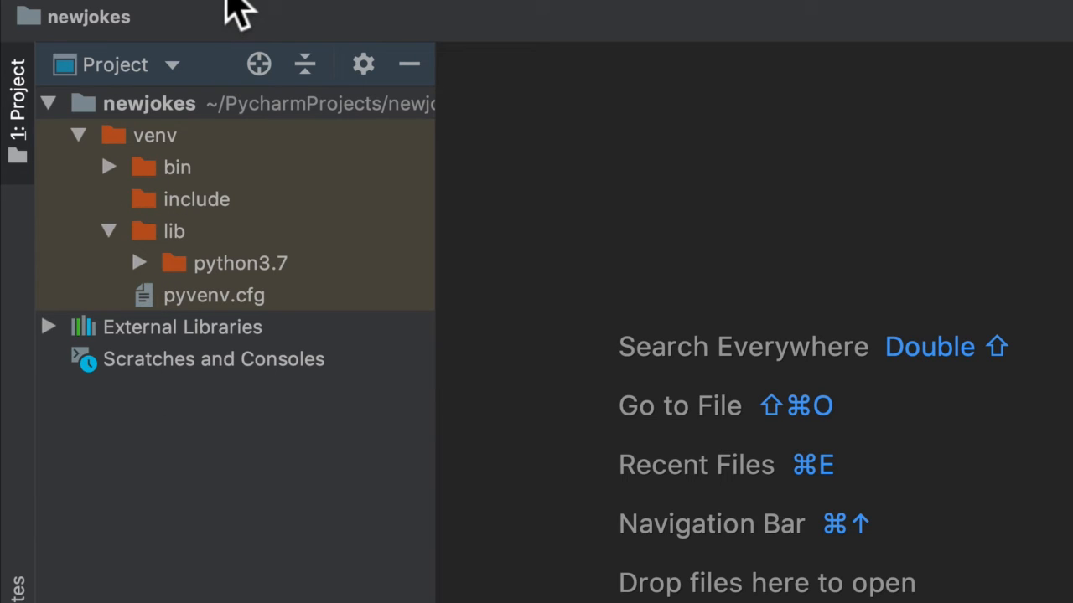
{"action": "mouse_move", "coordinate": [226, 322]}
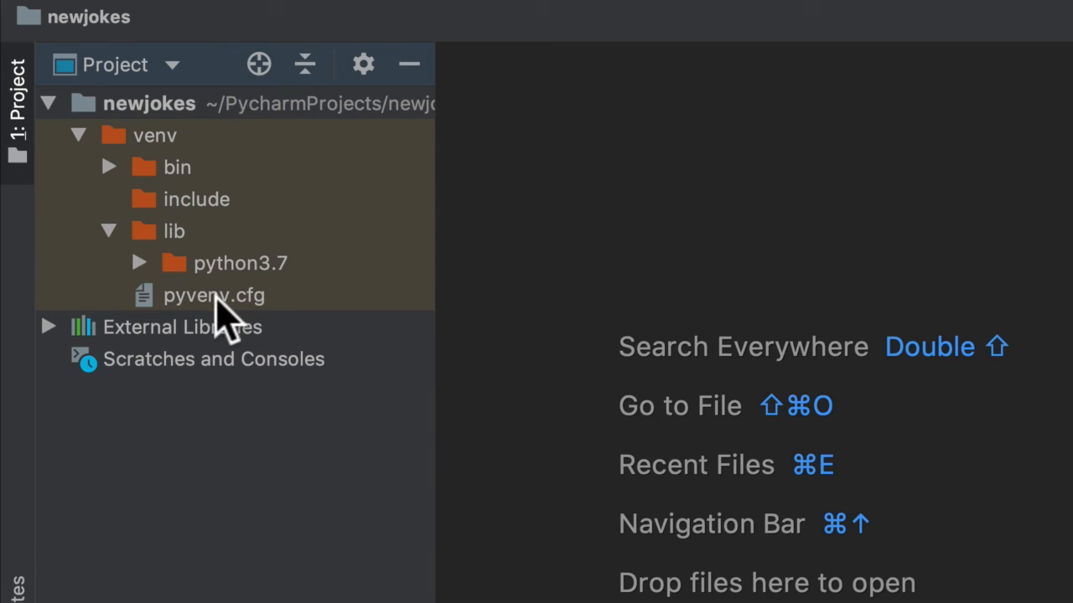
Open pyvenv.cfg showing Python 3.7.3 and expand python3.7 to reveal site-packages.
{"action": "left_click", "coordinate": [214, 295]}
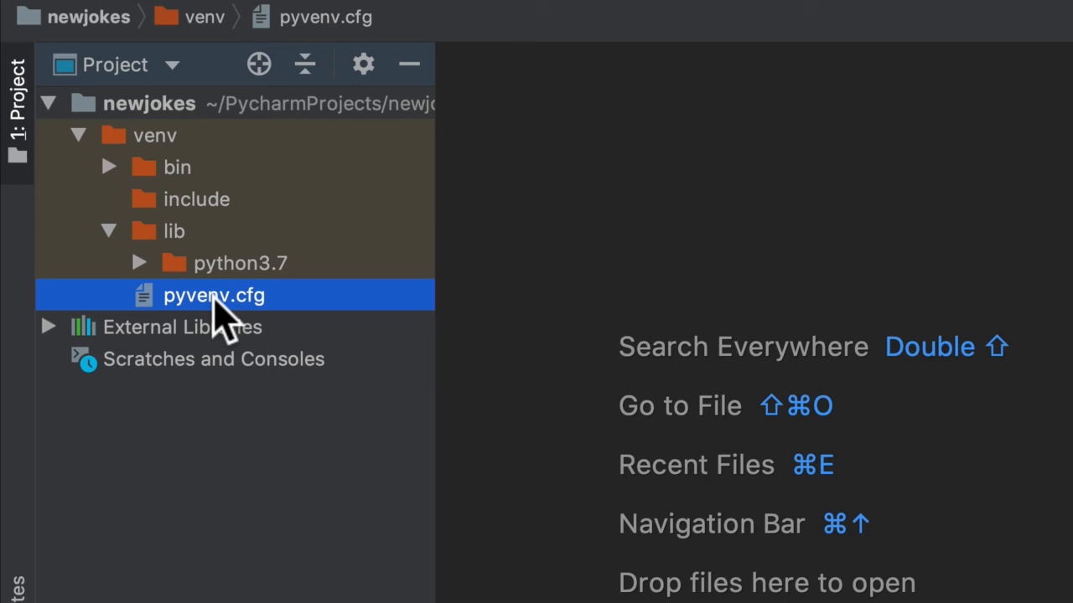
{"action": "double_click", "coordinate": [214, 295]}
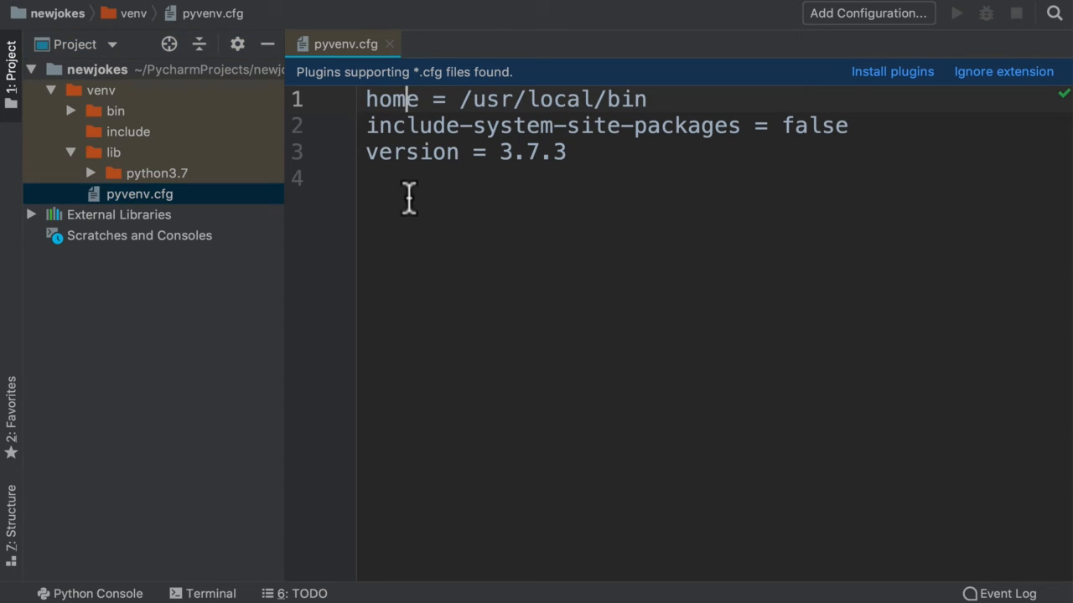
{"action": "left_click", "coordinate": [91, 172]}
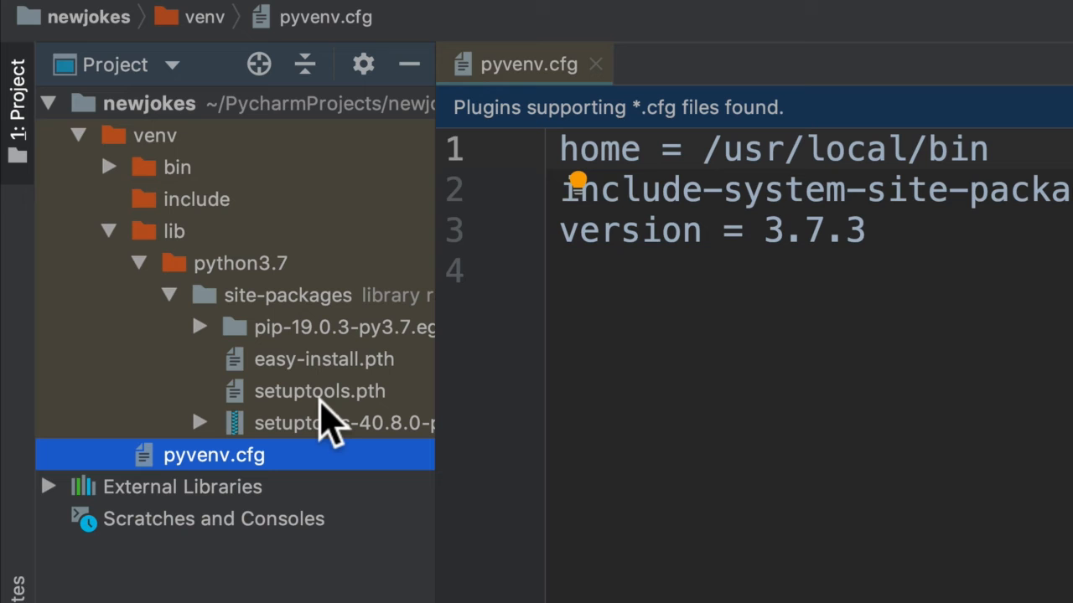
{"action": "mouse_move", "coordinate": [259, 489]}
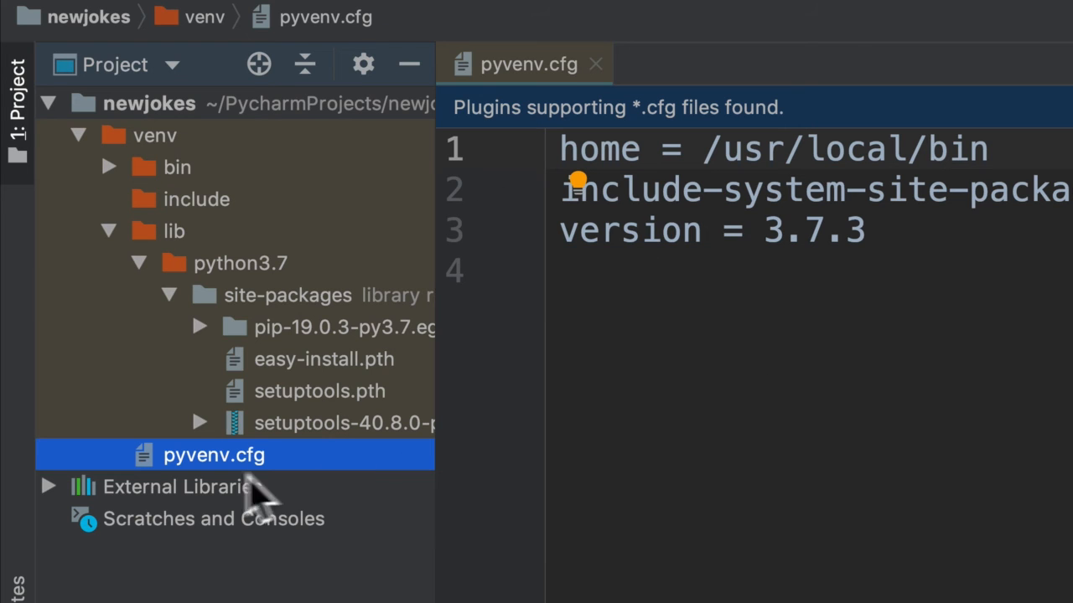
{"action": "mouse_move", "coordinate": [154, 388]}
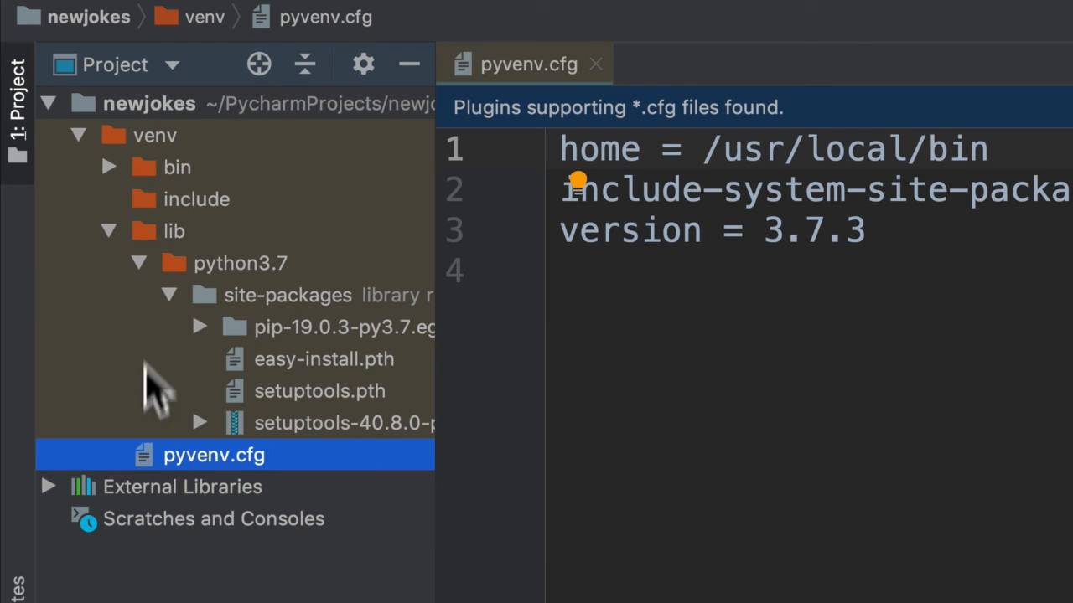
Create a new file named 'testest' in the newjokes folder.
{"action": "right_click", "coordinate": [149, 104]}
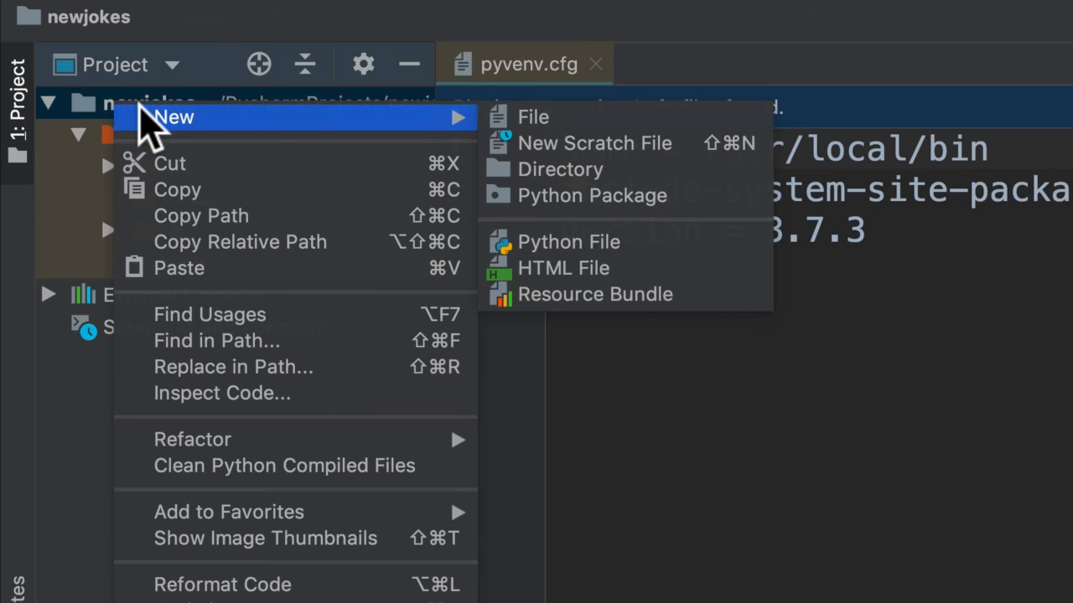
{"action": "left_click", "coordinate": [533, 117]}
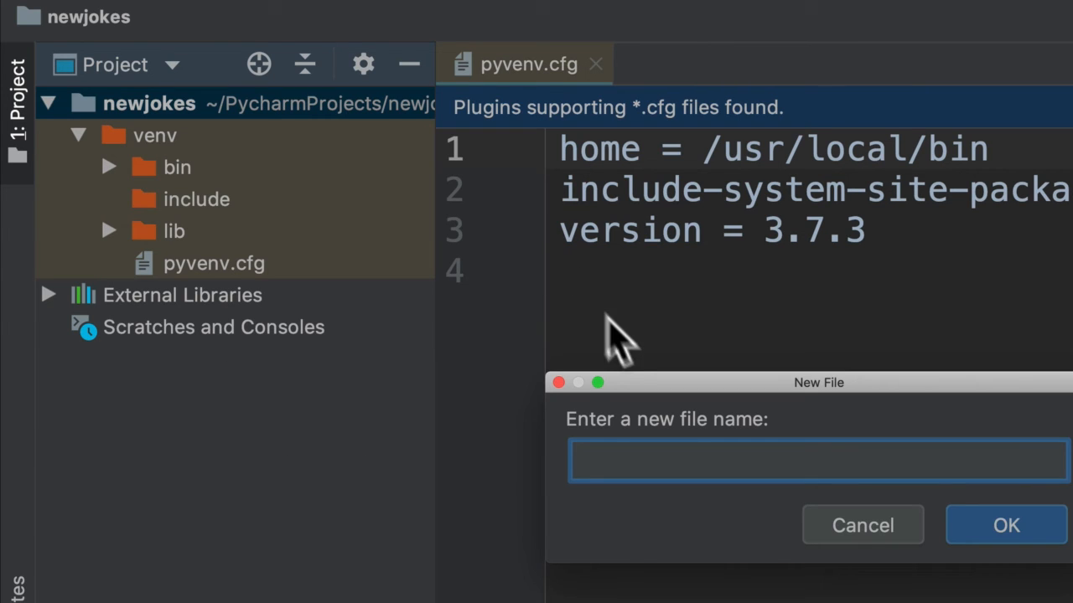
{"action": "type", "text": "testest"}
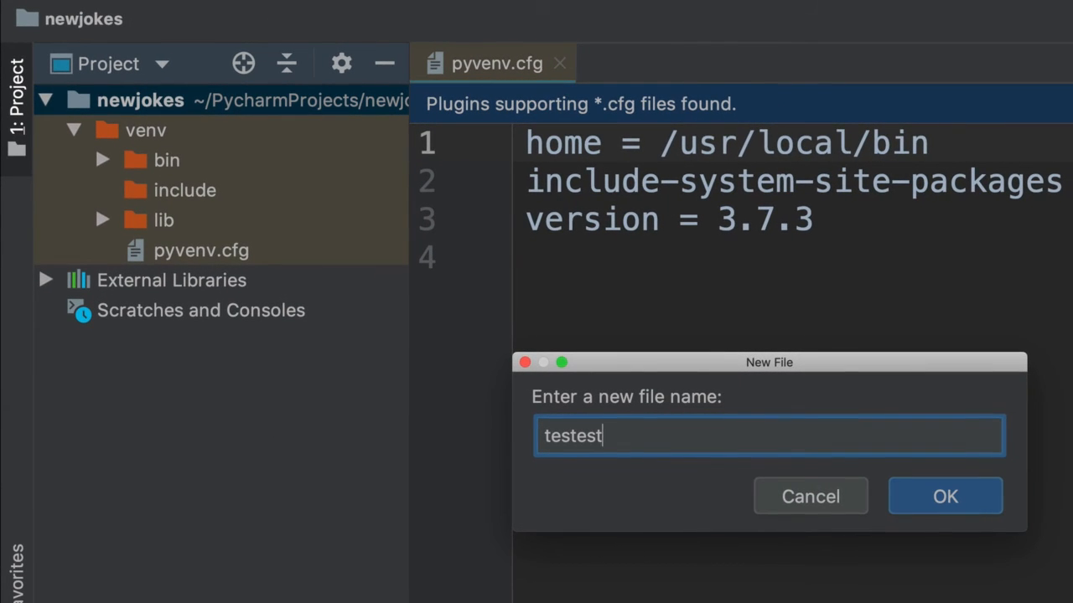
{"action": "left_click", "coordinate": [946, 496]}
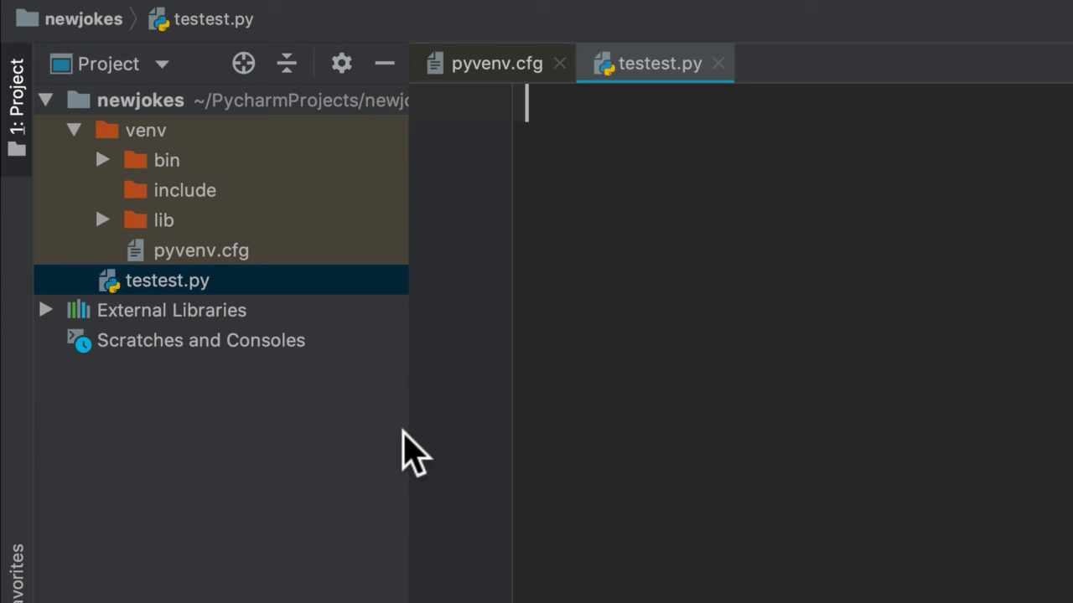
Write 'import pyjokes' and the get_joke call, with pyjokes reported as no module found.
{"action": "type", "text": "imp"}
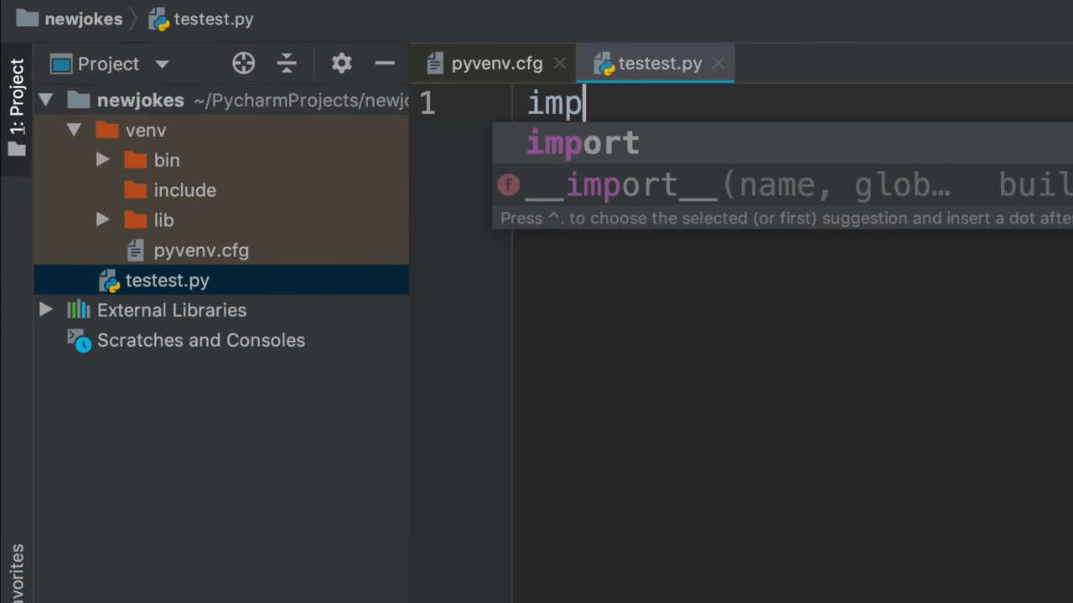
{"action": "type", "text": "ort pyjokes"}
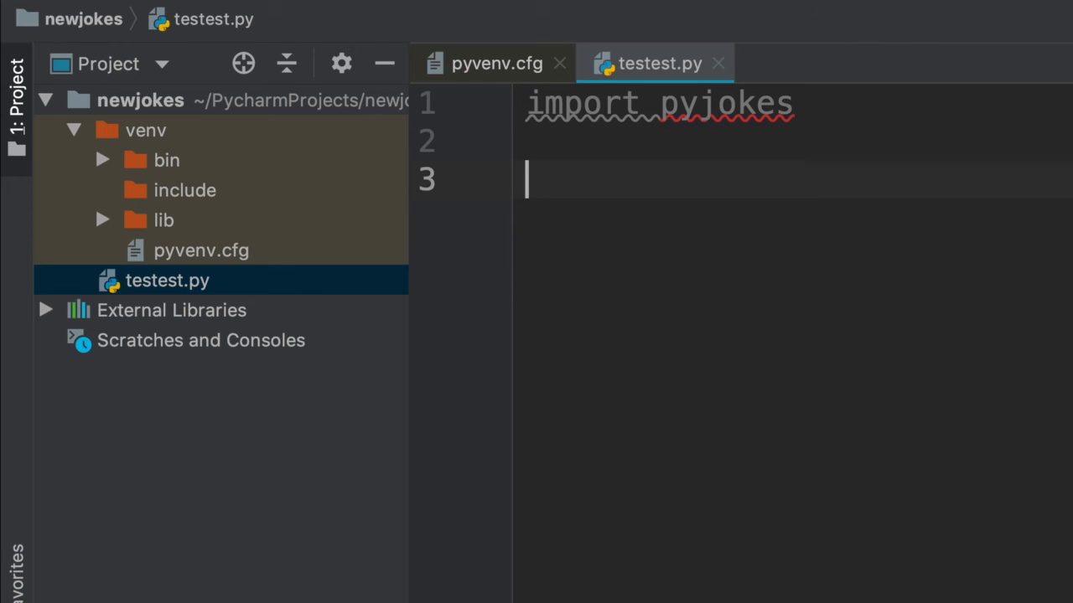
{"action": "type", "text": "pyjokes.ge"}
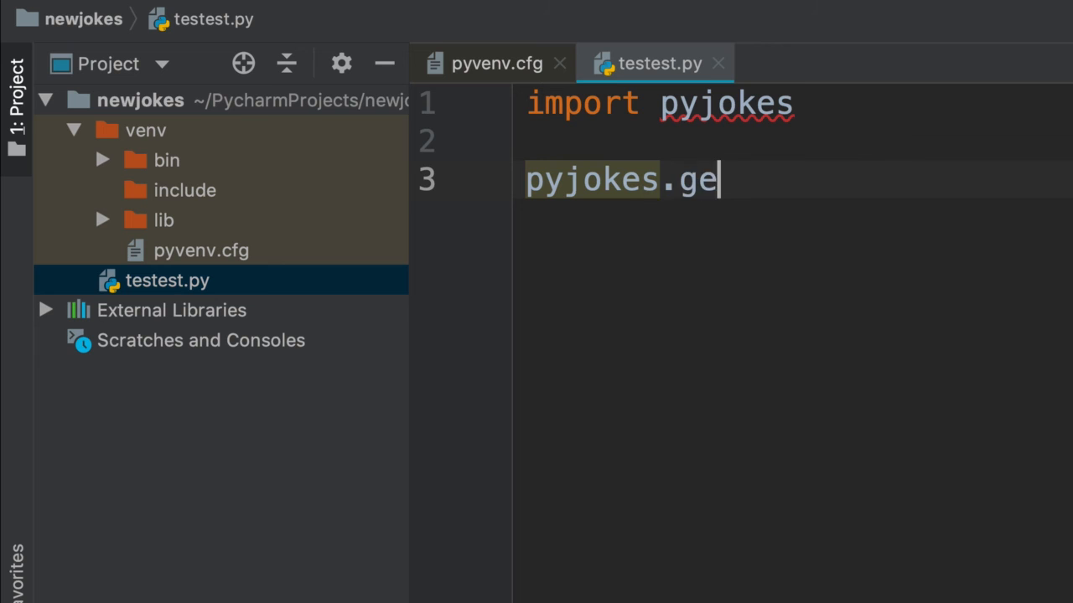
{"action": "key", "text": "Backspace"}
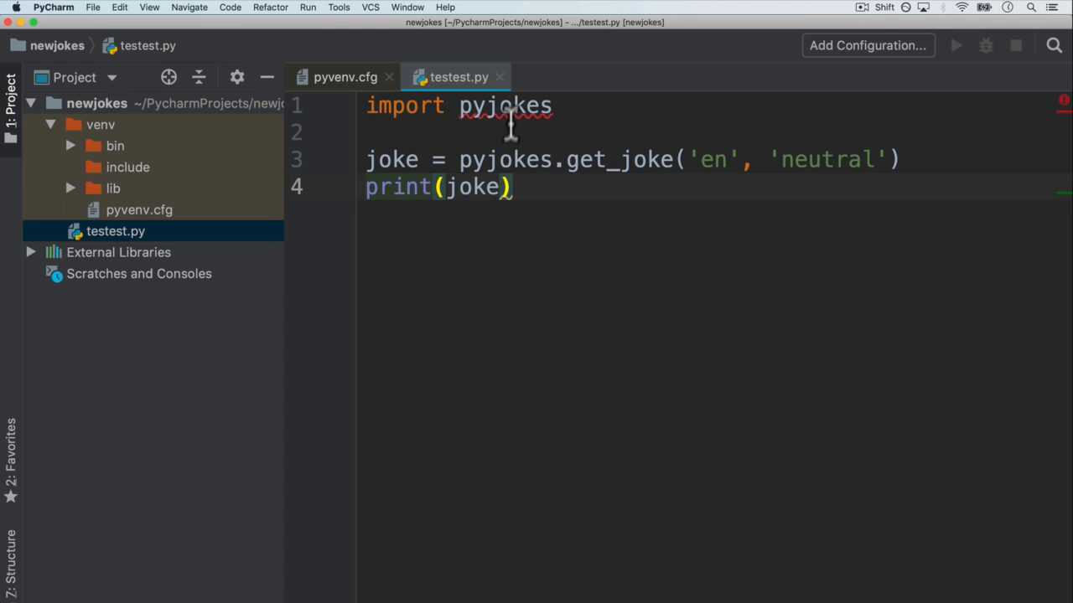
{"action": "mouse_move", "coordinate": [506, 106]}
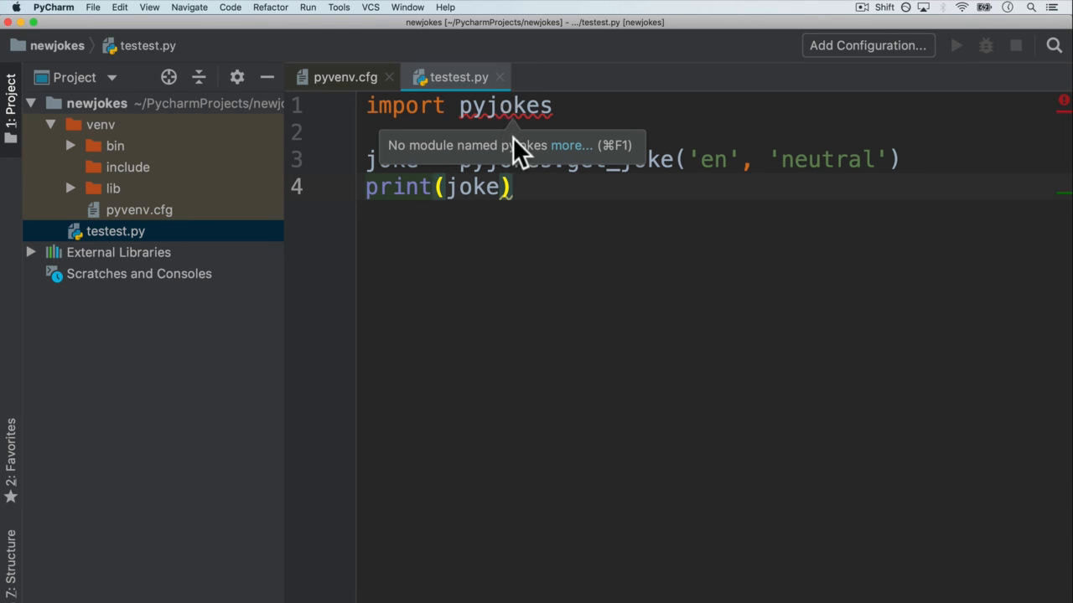
{"action": "mouse_move", "coordinate": [81, 131]}
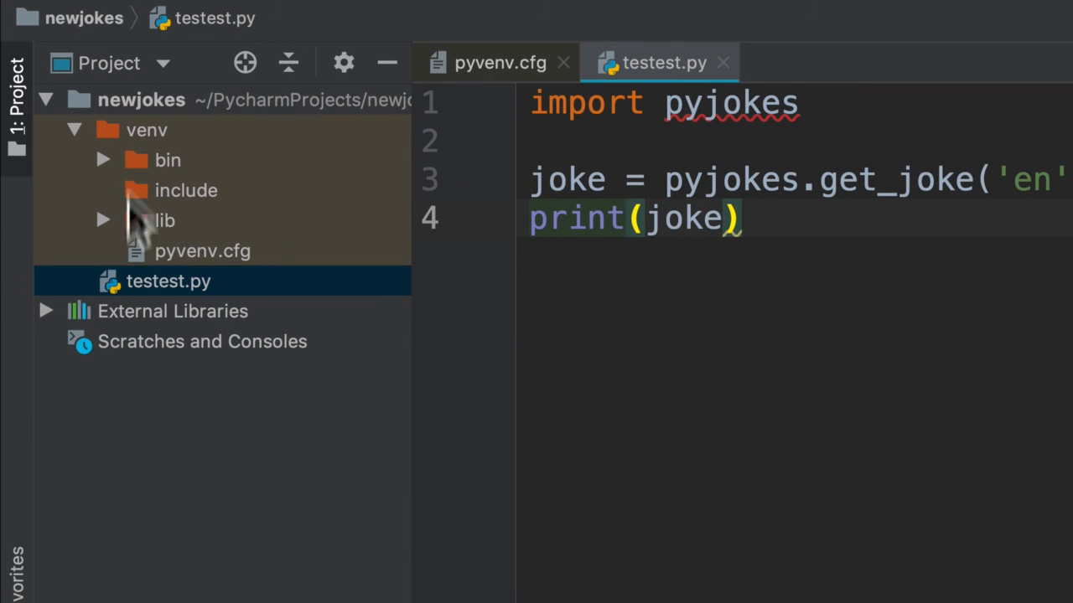
{"action": "mouse_move", "coordinate": [235, 210]}
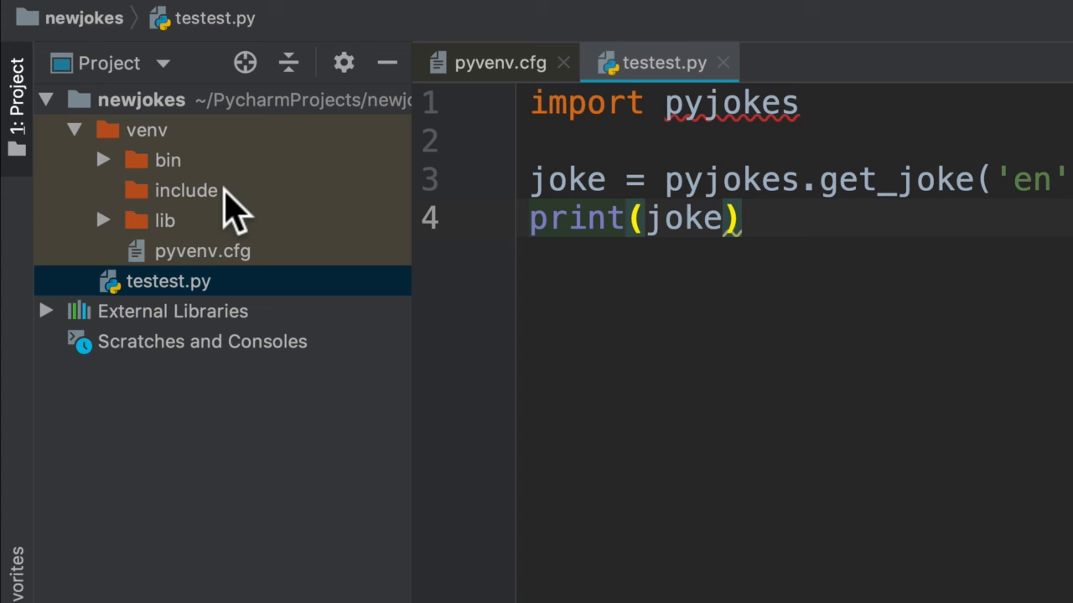
{"action": "mouse_move", "coordinate": [174, 176]}
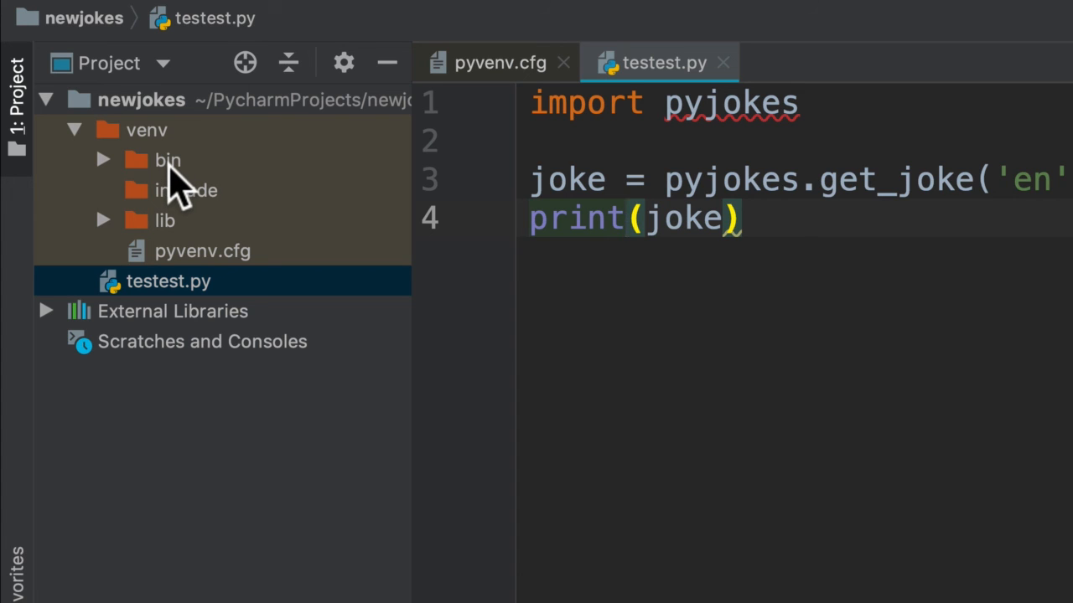
{"action": "left_click", "coordinate": [627, 217]}
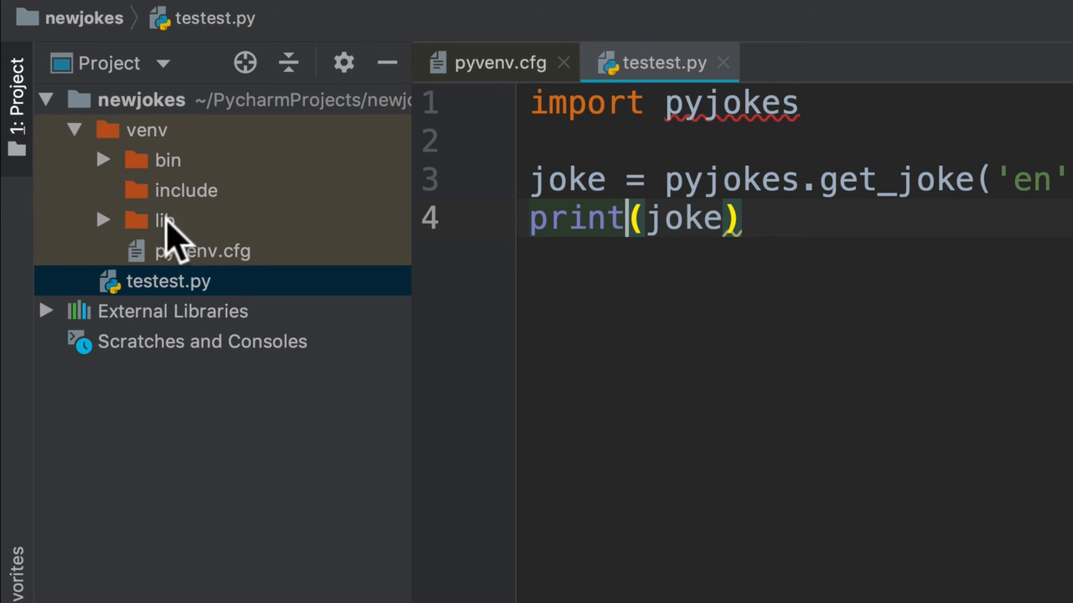
{"action": "mouse_move", "coordinate": [227, 227]}
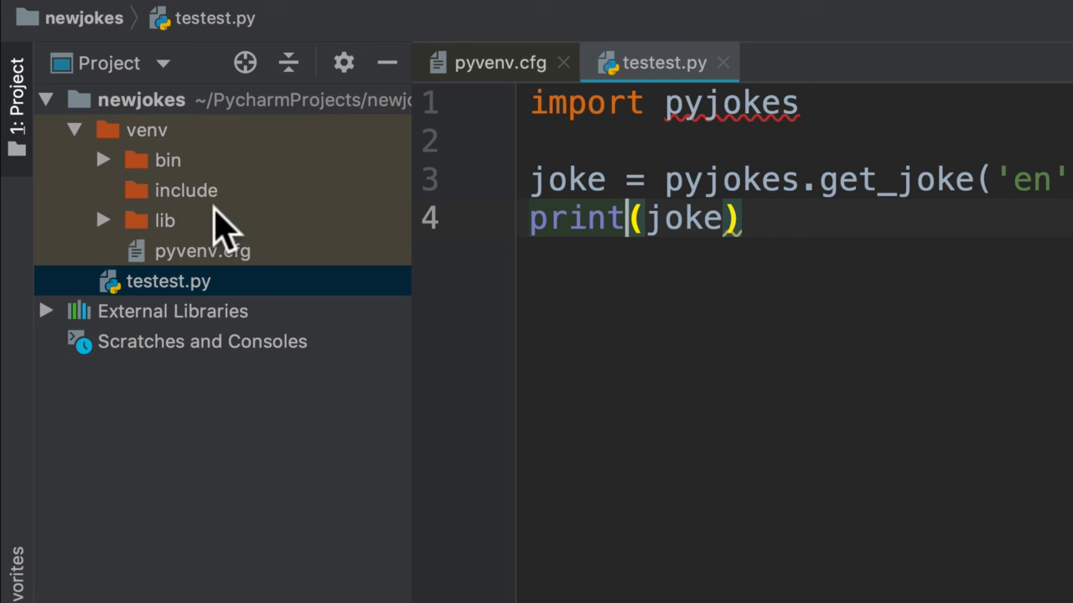